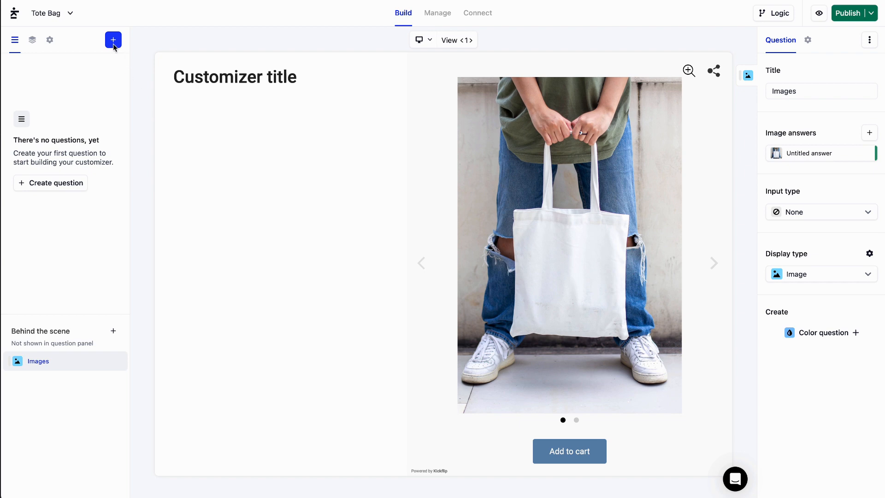
Start a new question with Label input type and Text display type.
click(113, 40)
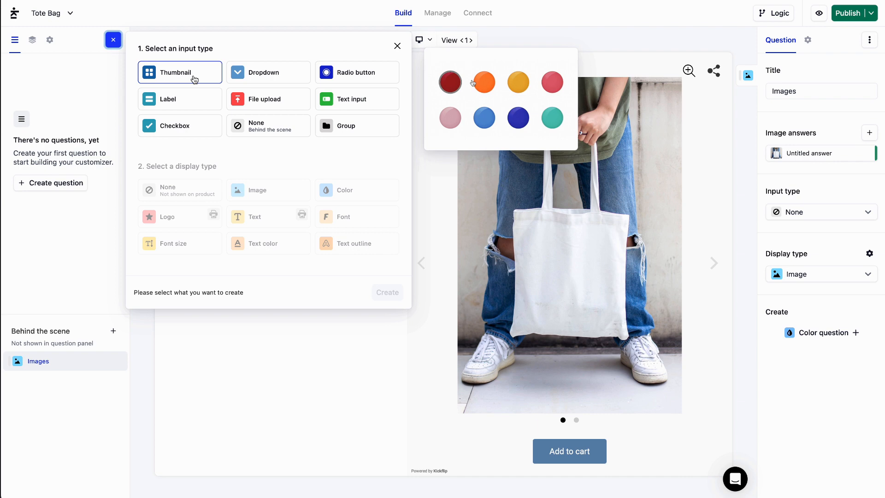
click(268, 72)
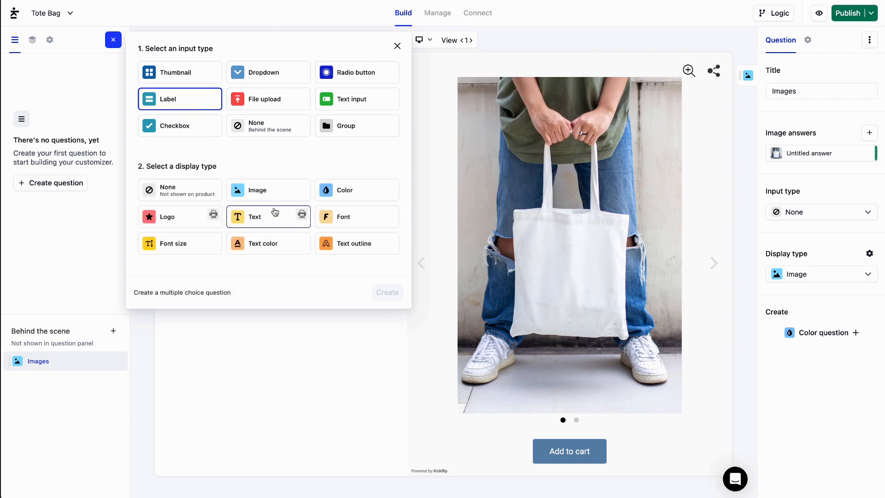
click(268, 216)
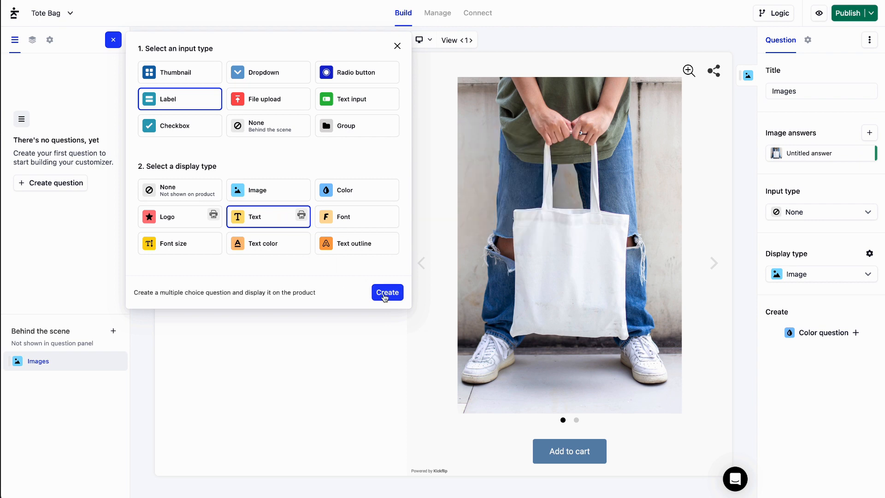
Create the question, title it City, and set the first answer to Roma.
click(387, 292)
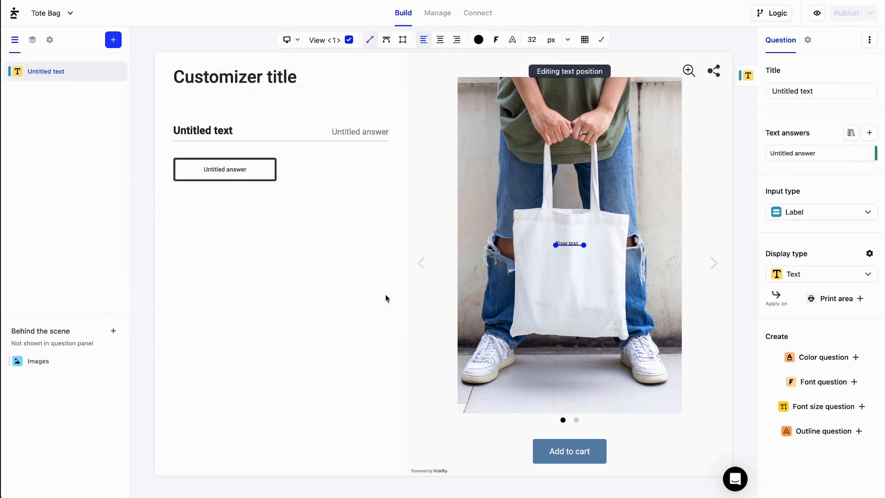
click(794, 91)
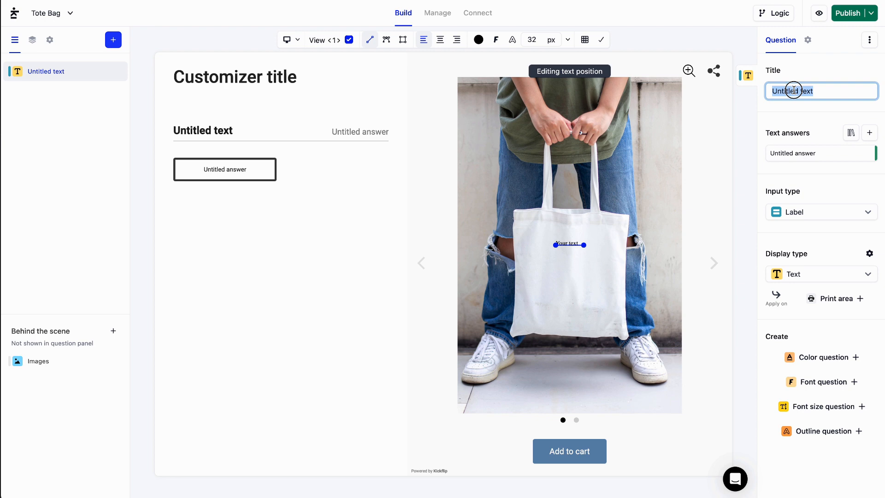
text(City)
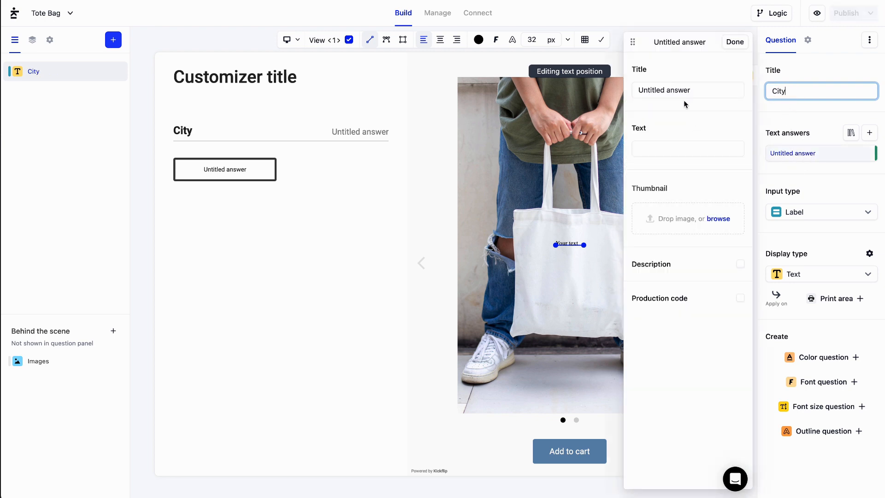
text(Ro)
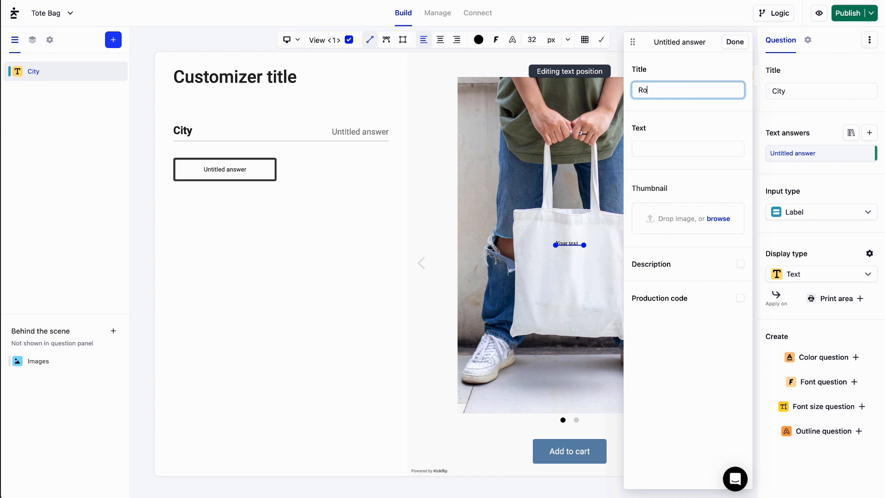
text(ma)
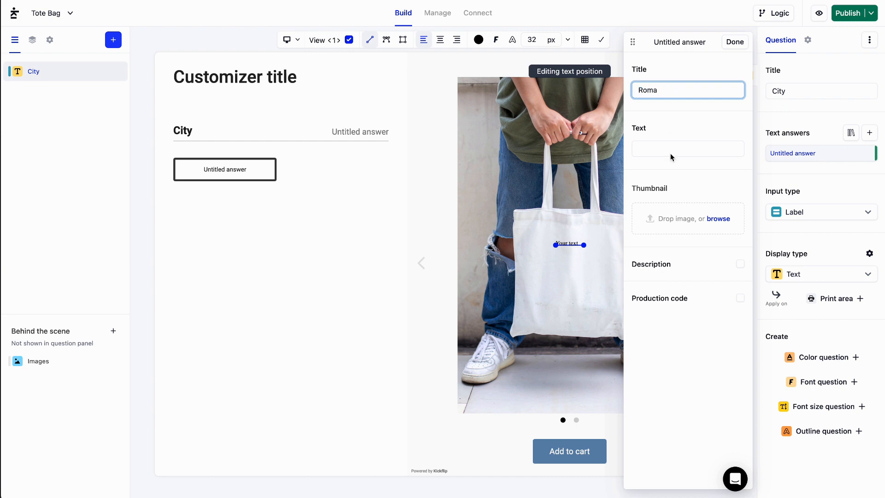
text(Roma)
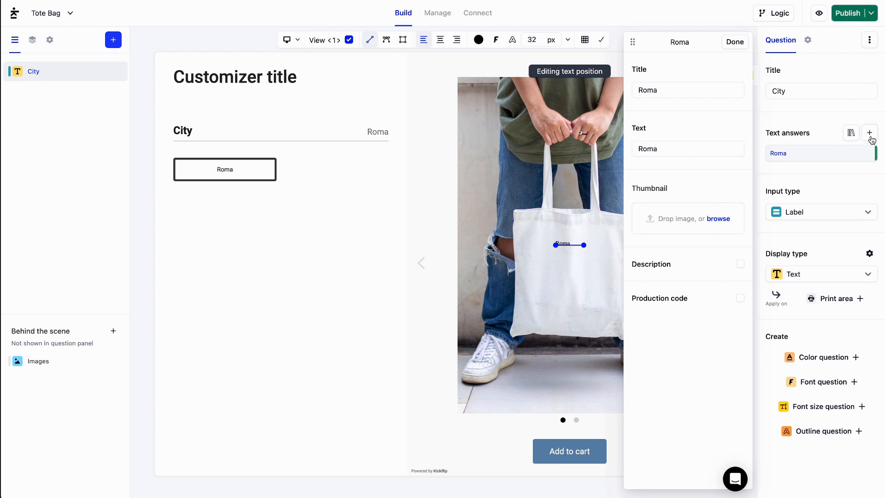
Add Barcelona and Manchester as further City answers.
click(869, 132)
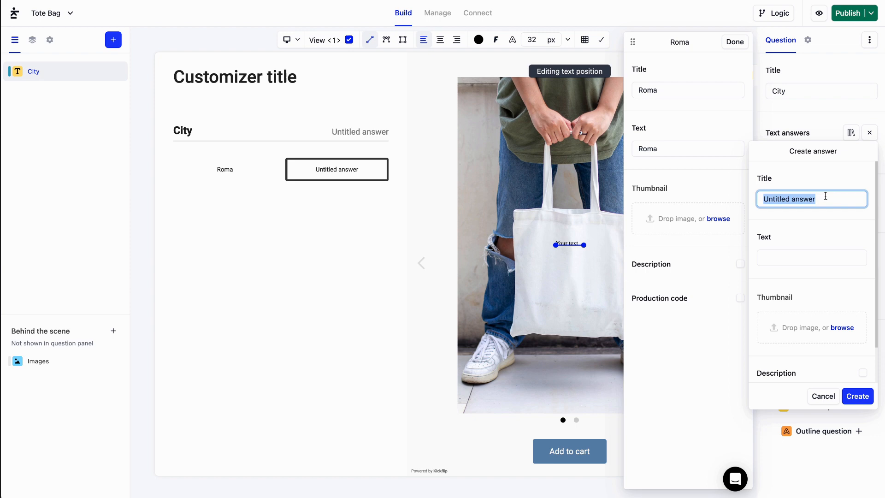
text(Barcelona)
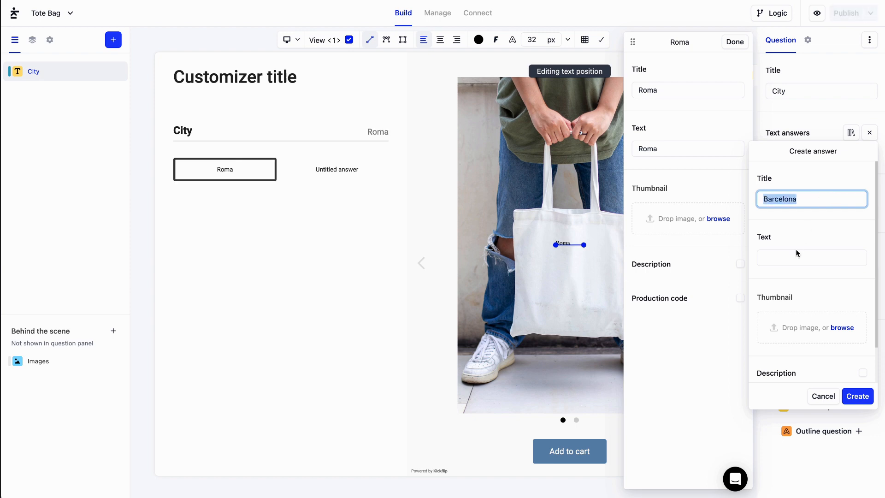
click(856, 396)
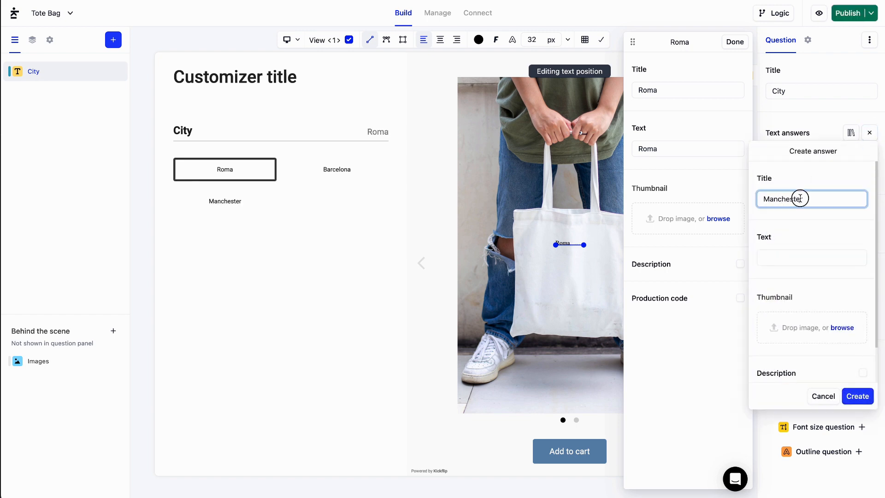
text(Manchester)
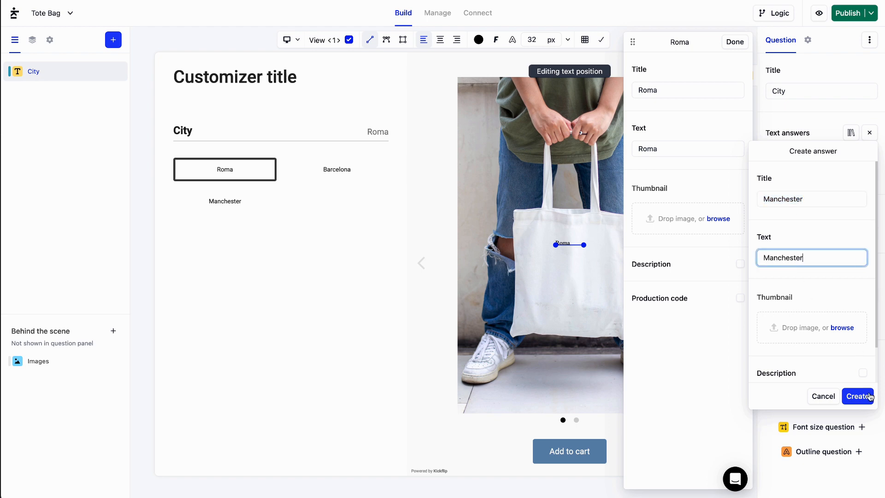
click(857, 395)
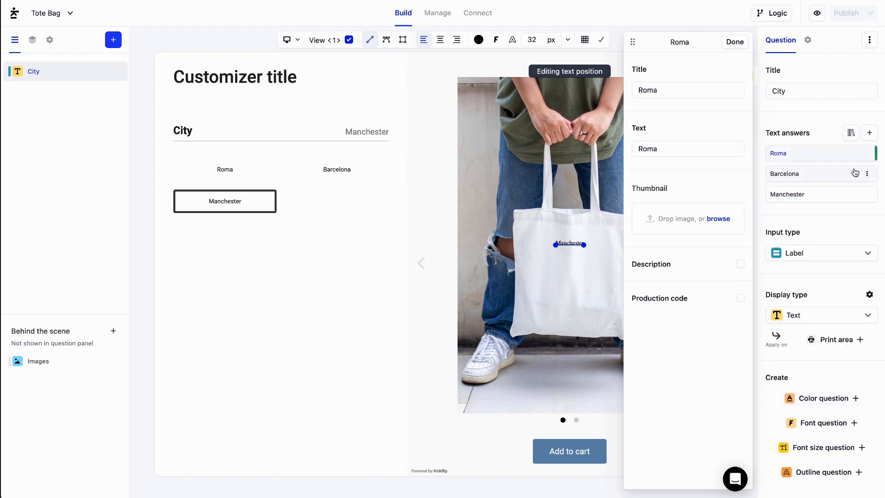
Close the answer details and preview Roma, Manchester and Barcelona printed on the bag.
click(734, 41)
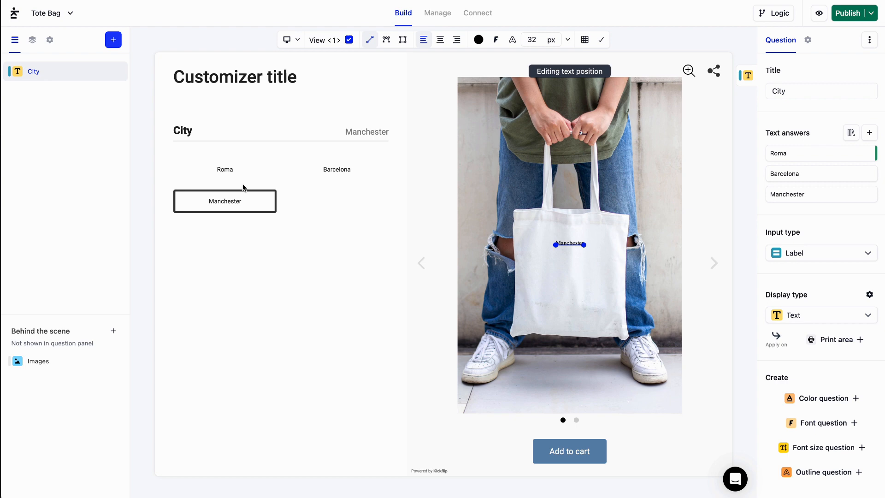
click(225, 169)
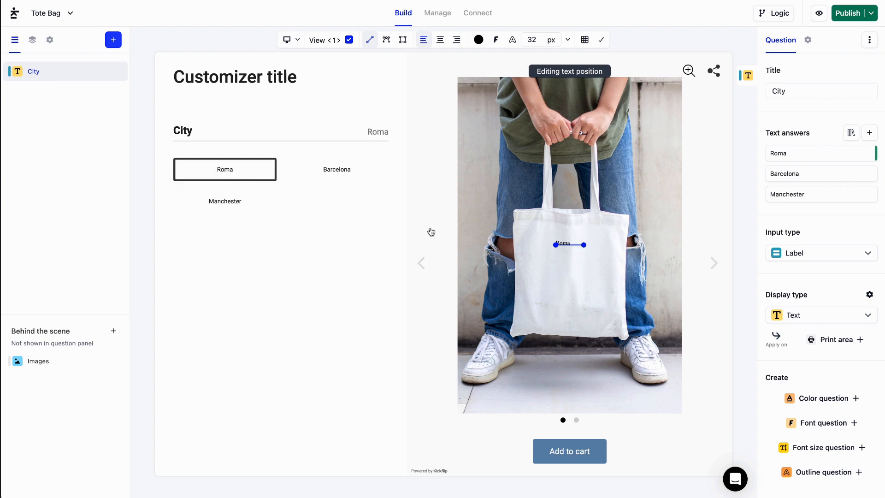
click(224, 201)
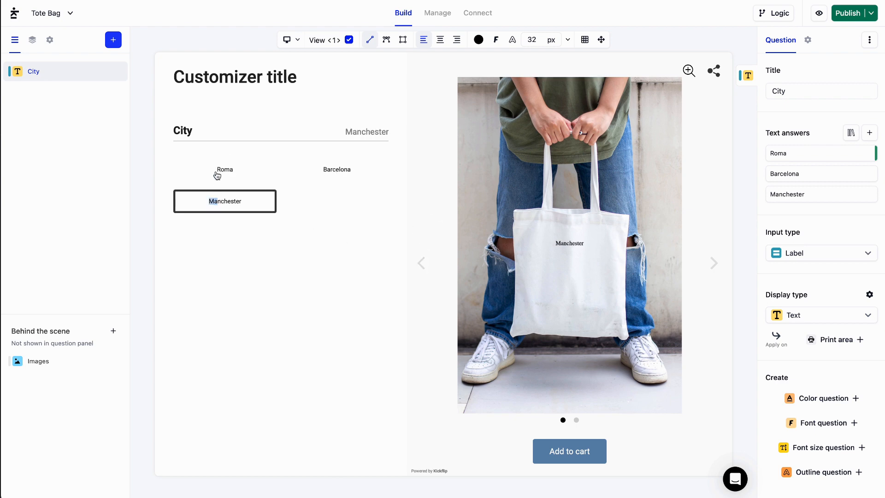
click(336, 169)
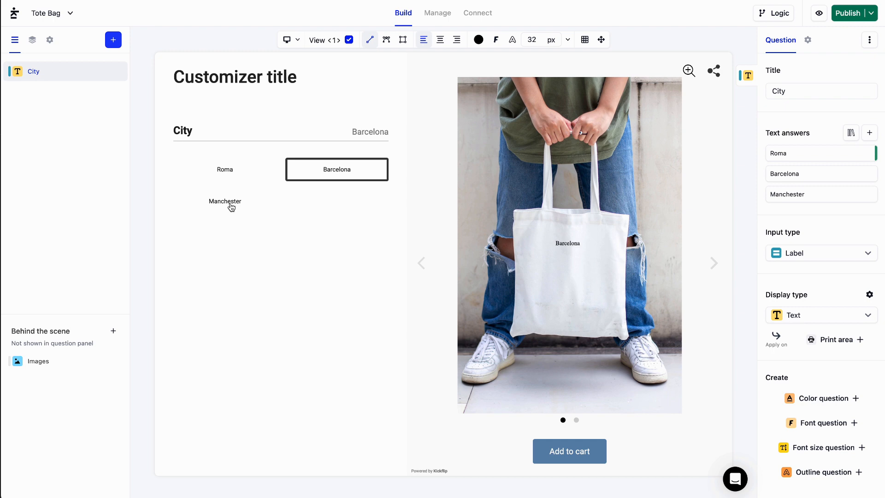
click(224, 201)
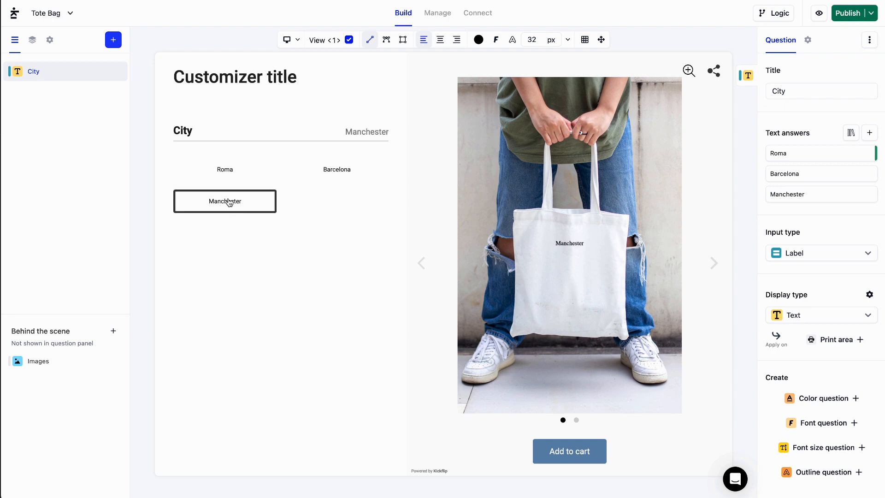
click(224, 169)
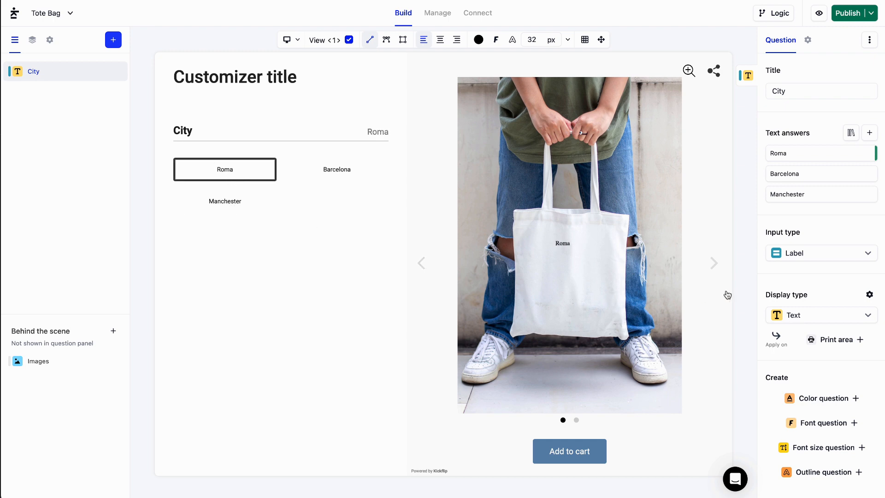
mouse_move(855, 270)
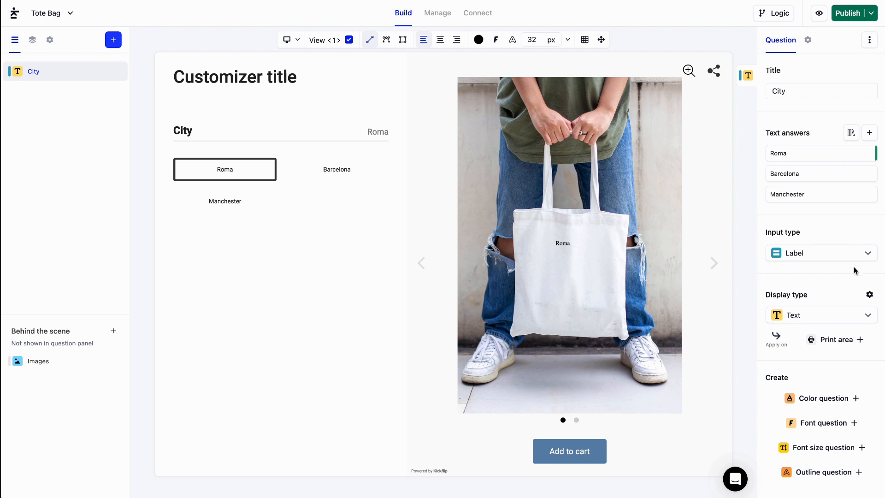
Change City to a free text input with placeholder 'Your City'.
click(819, 253)
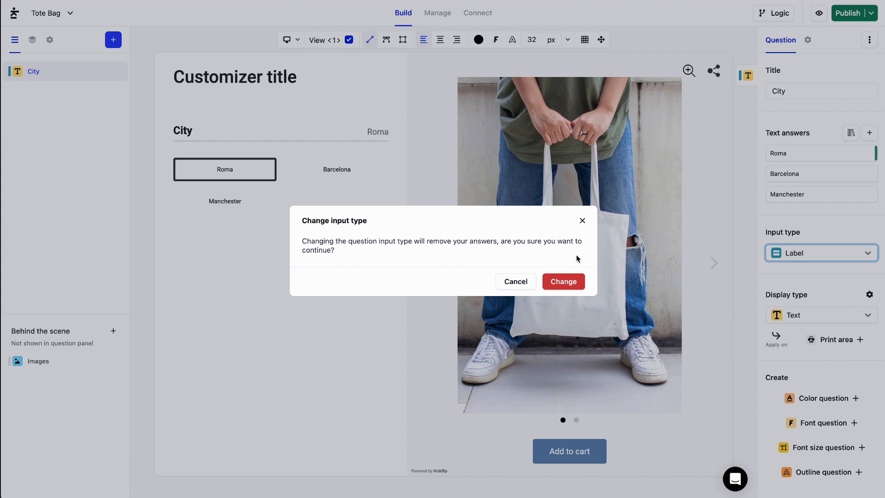
click(562, 281)
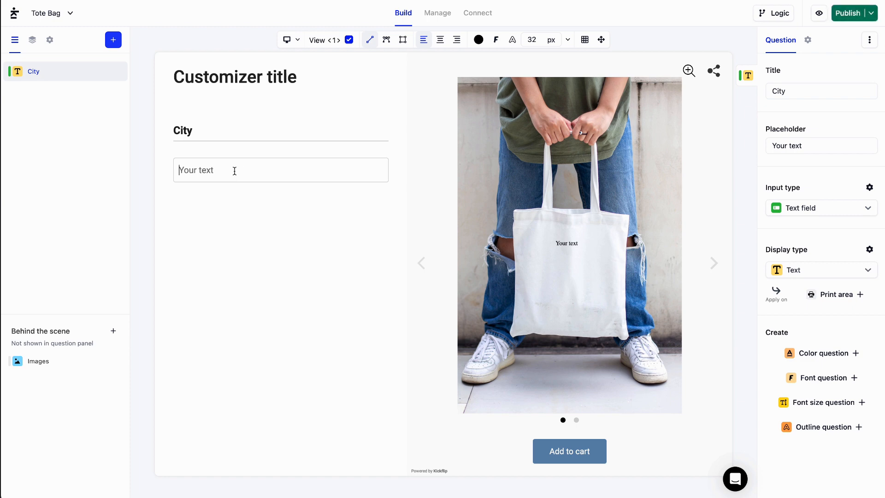
text(Québec)
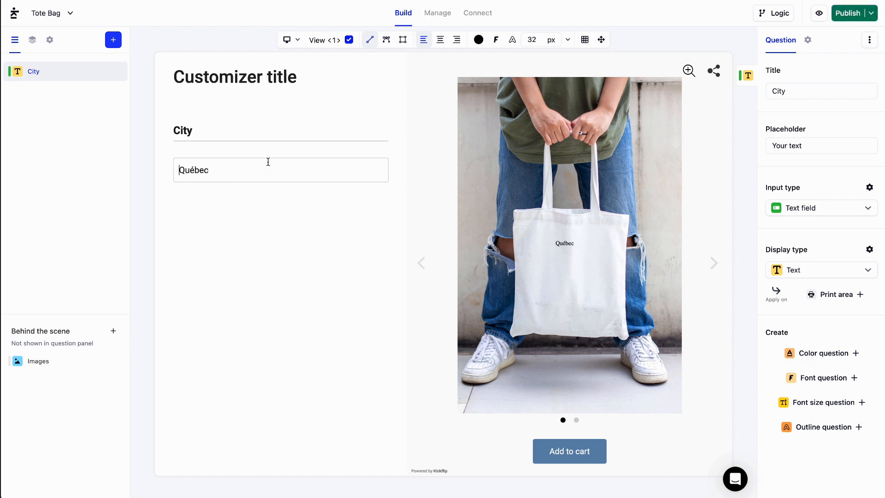
mouse_move(386, 239)
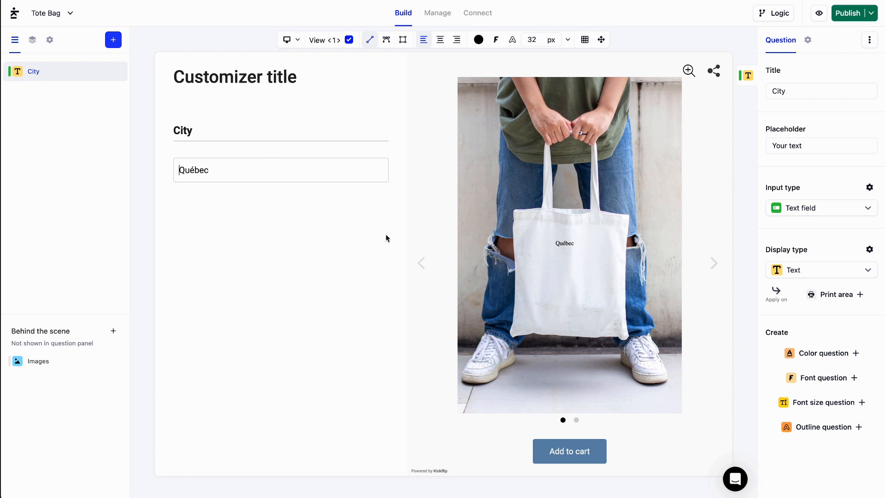
double_click(194, 170)
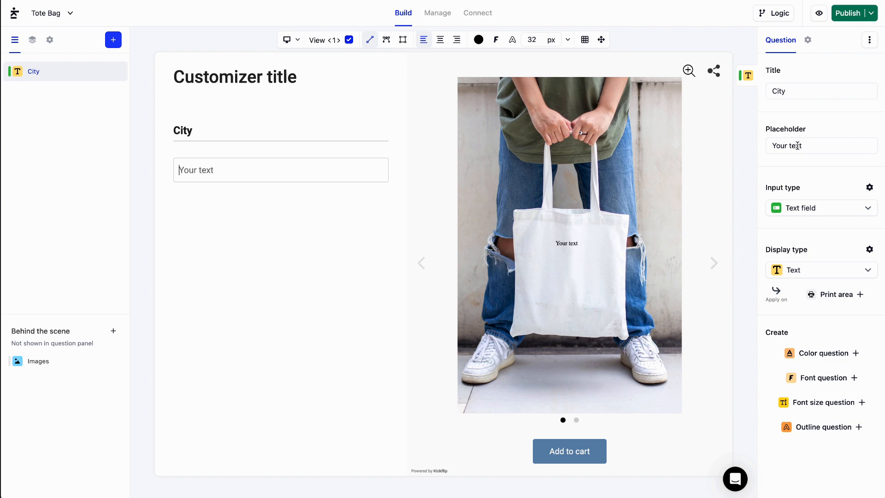
text(Your City)
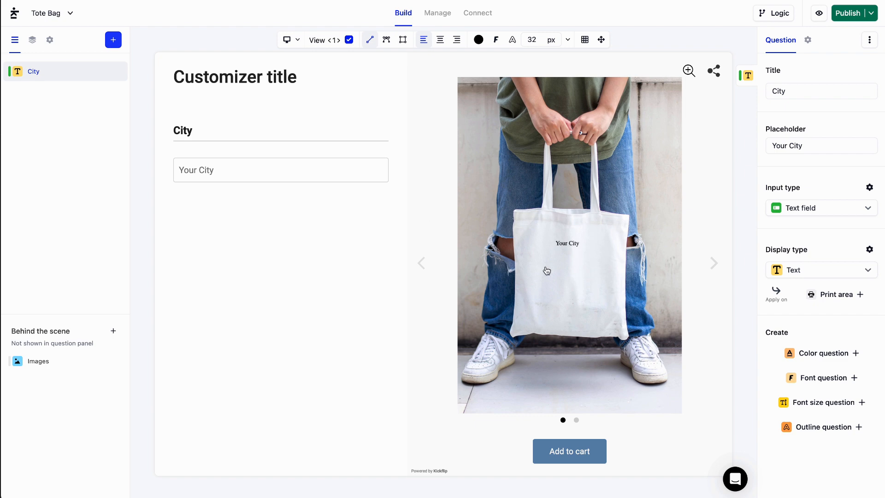
mouse_move(791, 170)
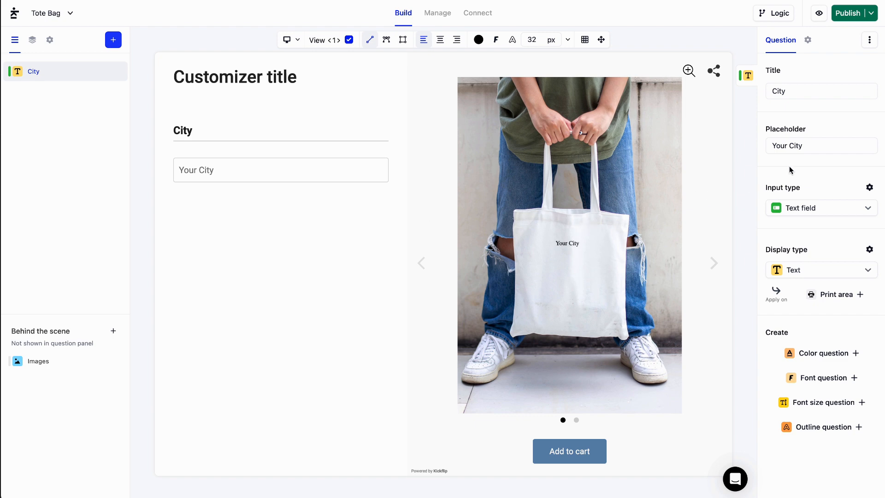
mouse_move(869, 188)
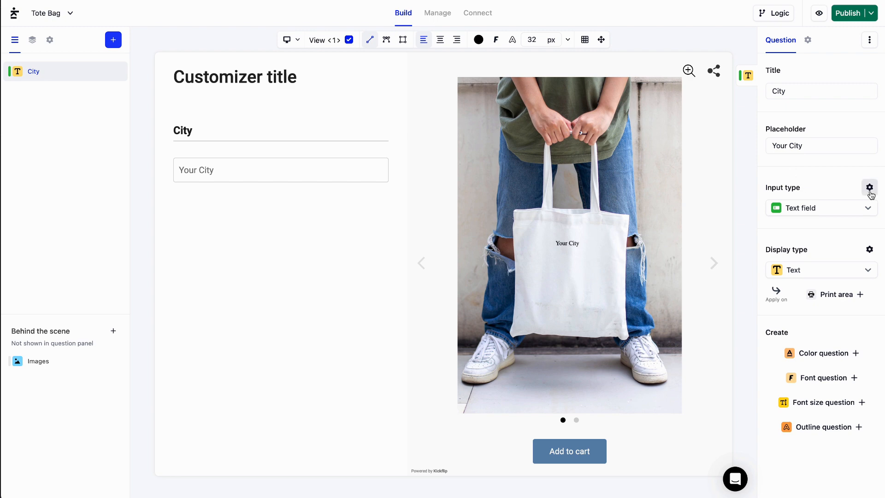
Limit the City text field to 10 characters and show the character count.
click(869, 188)
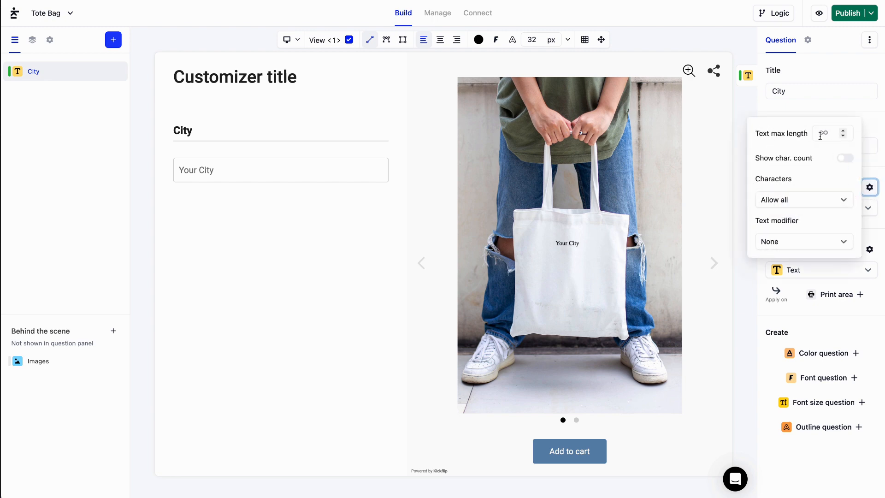
click(827, 133)
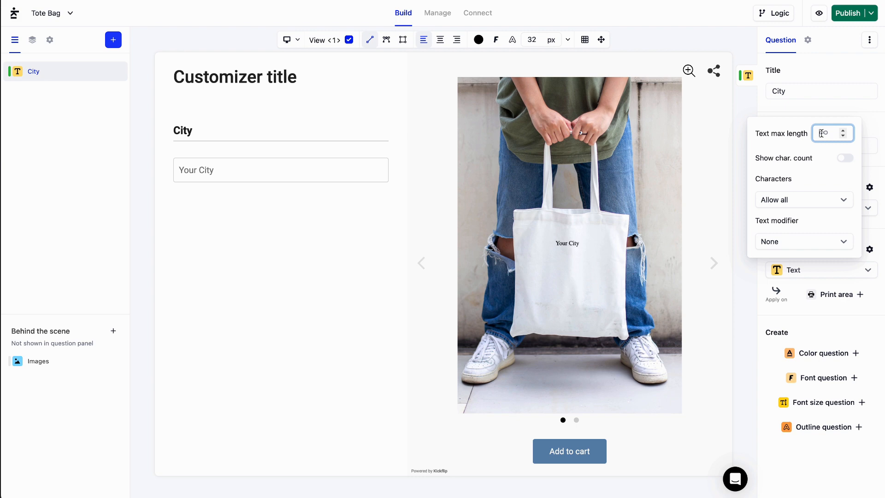
text(10)
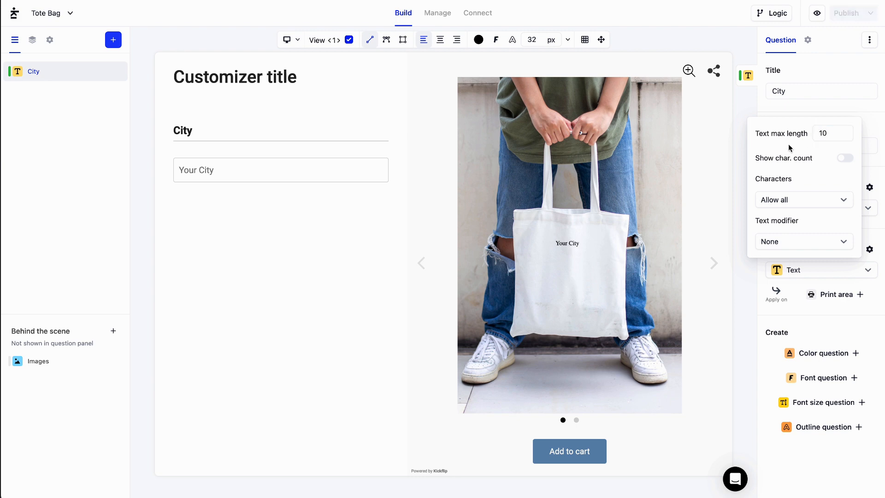
click(845, 158)
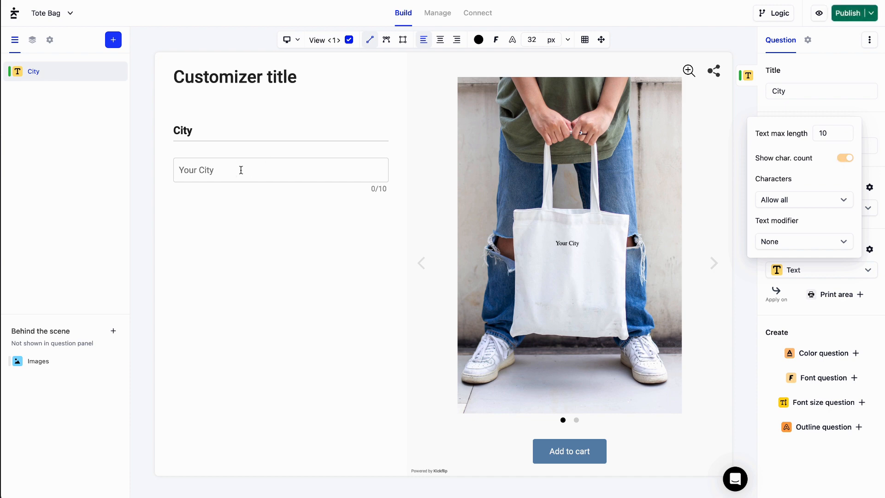
Enter Madrid and set the text modifier to Uppercase.
text(Madrid)
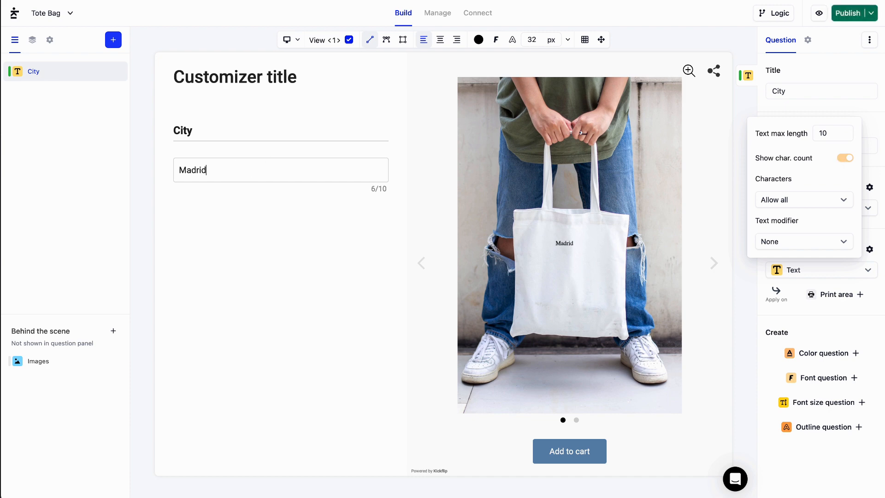
mouse_move(396, 196)
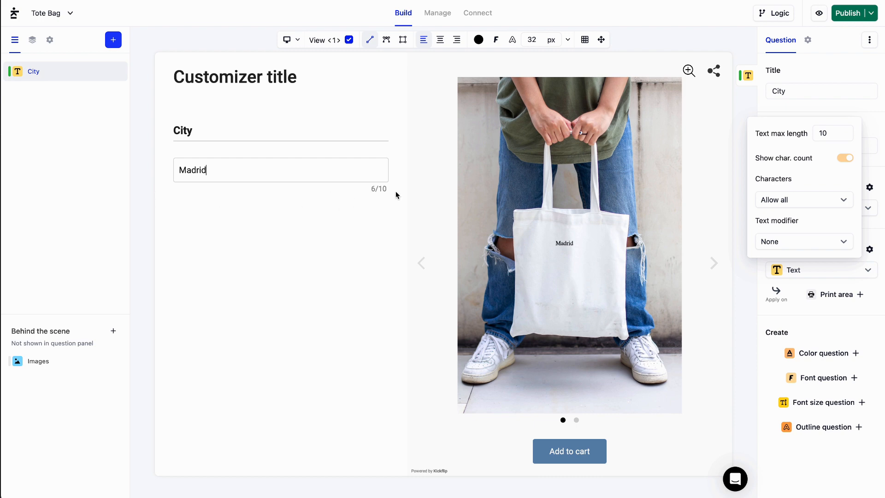
mouse_move(724, 177)
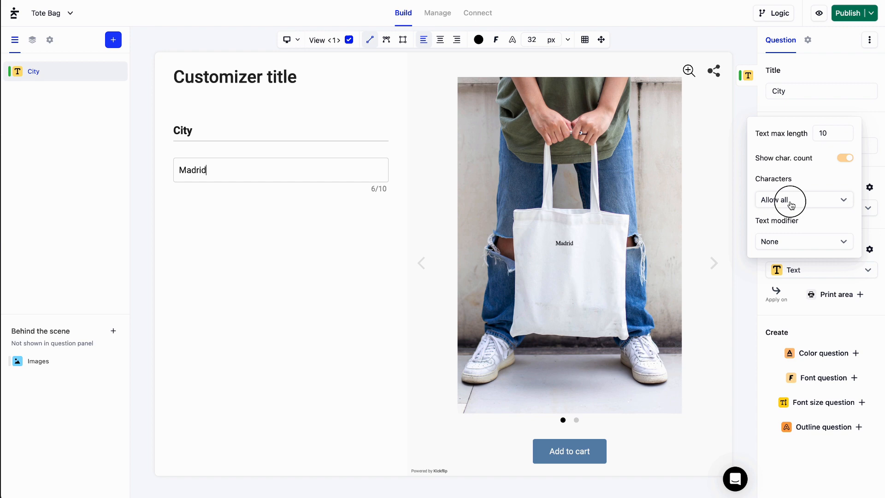
click(803, 199)
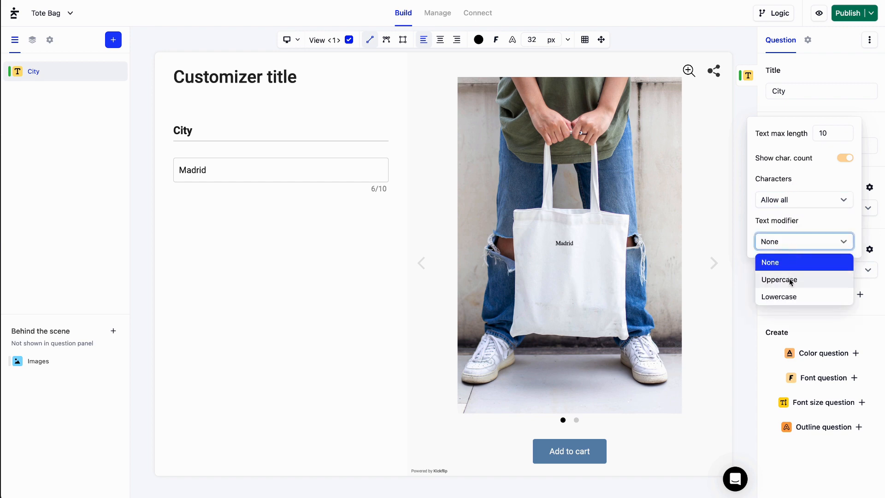
click(779, 279)
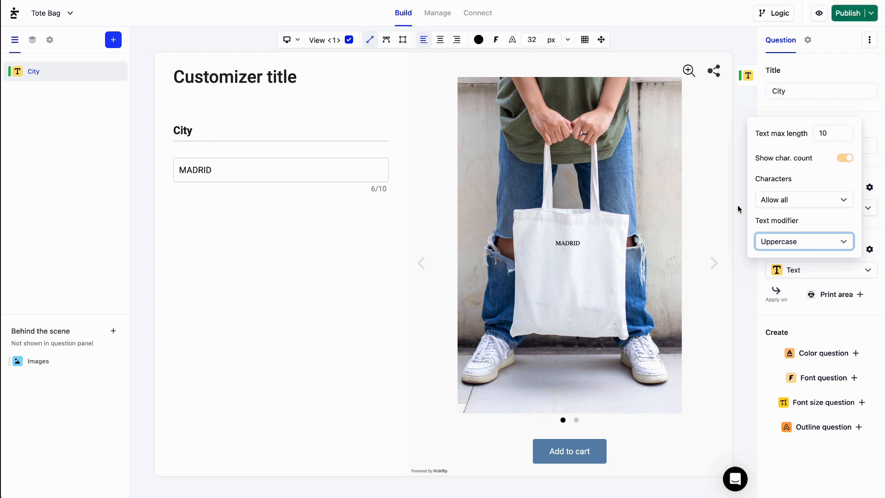
click(732, 211)
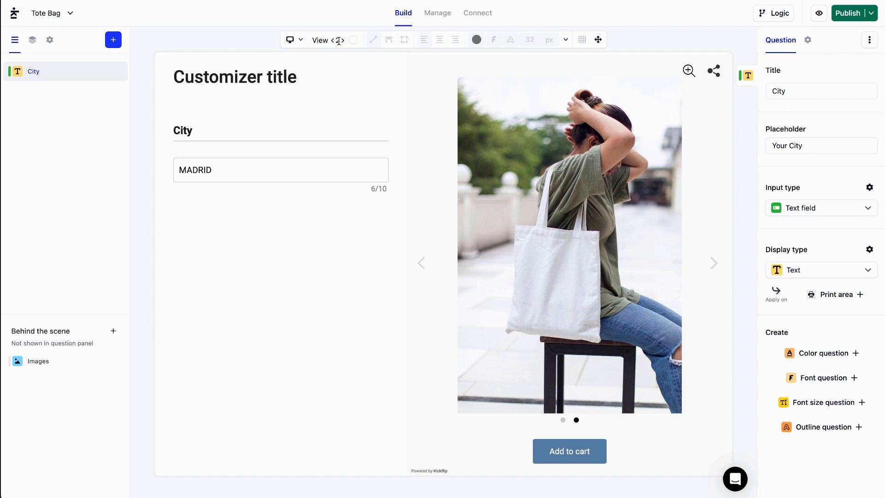
click(349, 39)
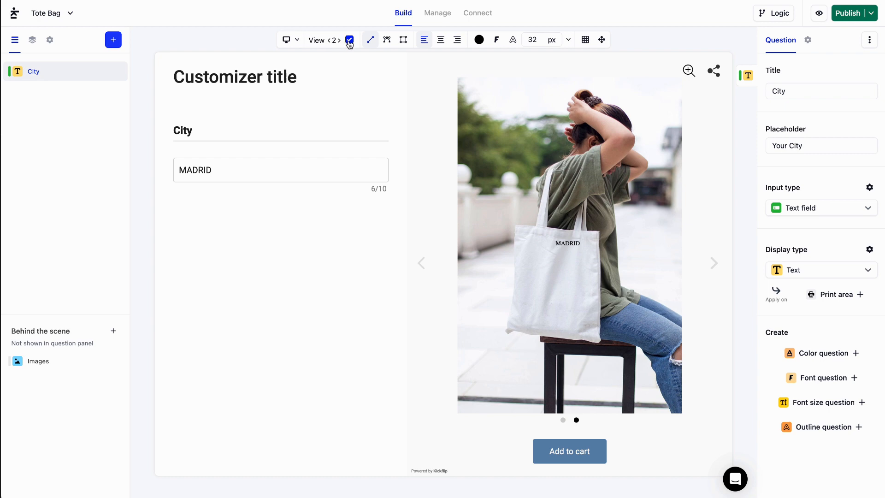
click(349, 40)
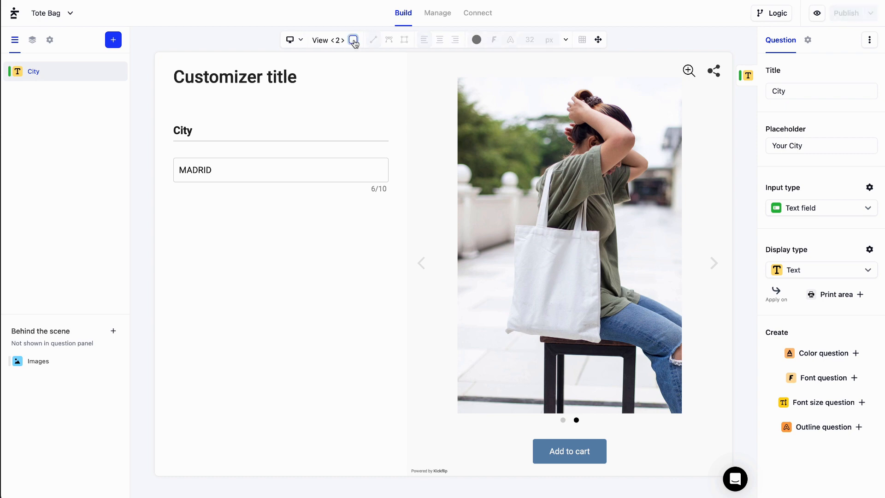
click(330, 40)
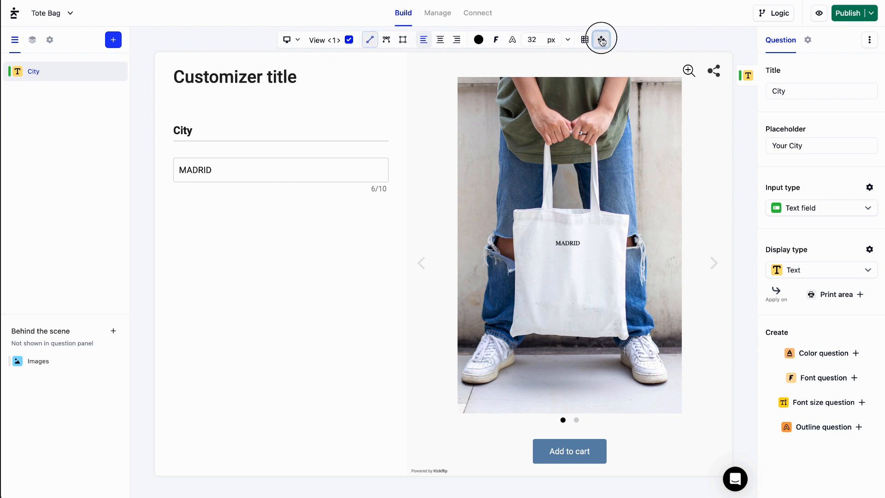
Reposition the city text line and widen its print box across the bag front.
click(601, 40)
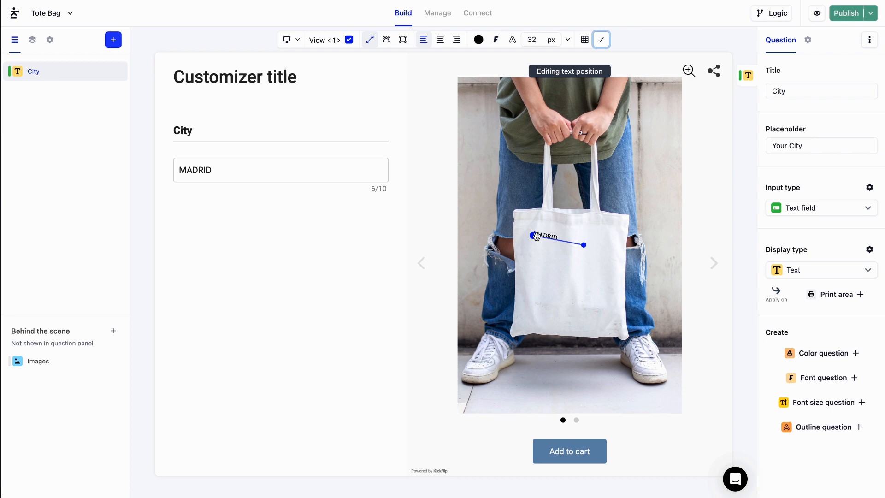
drag(582, 243, 609, 285)
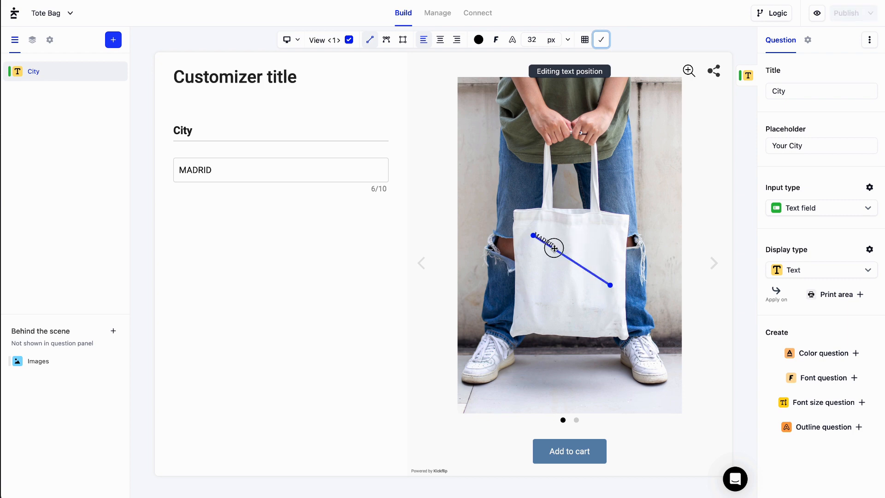
drag(609, 285, 608, 223)
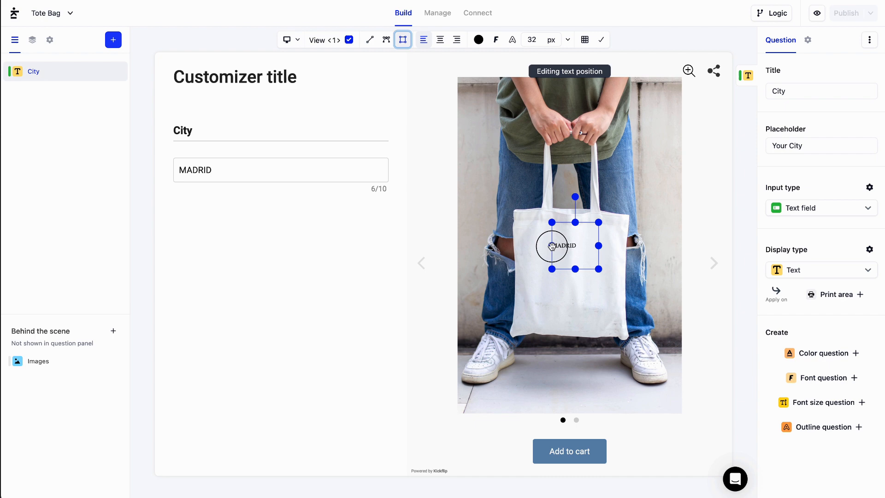
drag(576, 245, 564, 245)
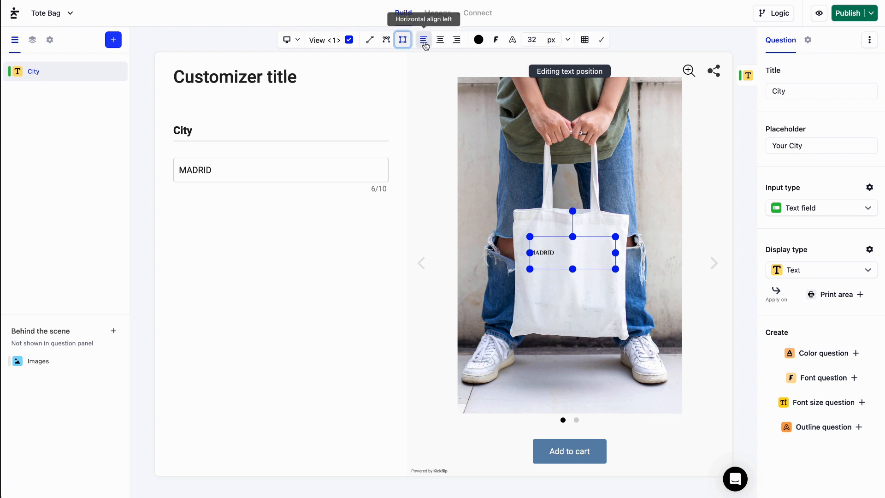
Center MADRID horizontally in its box and color it dark green.
click(440, 40)
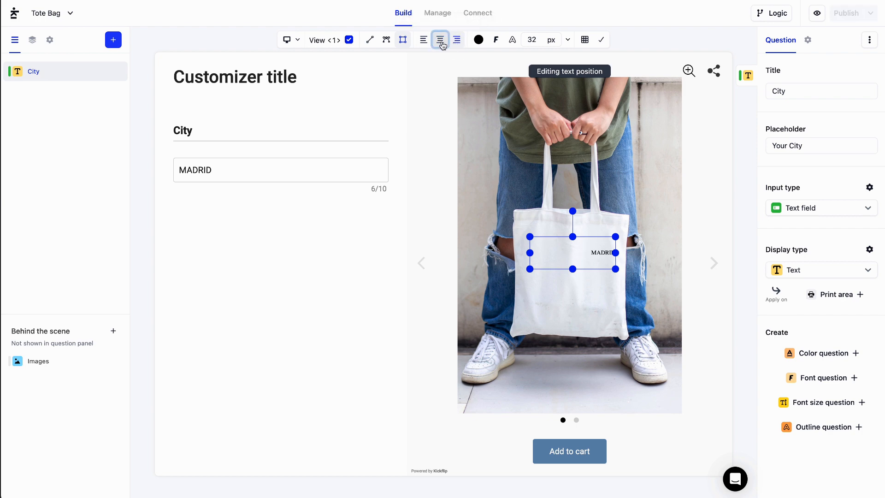
click(440, 40)
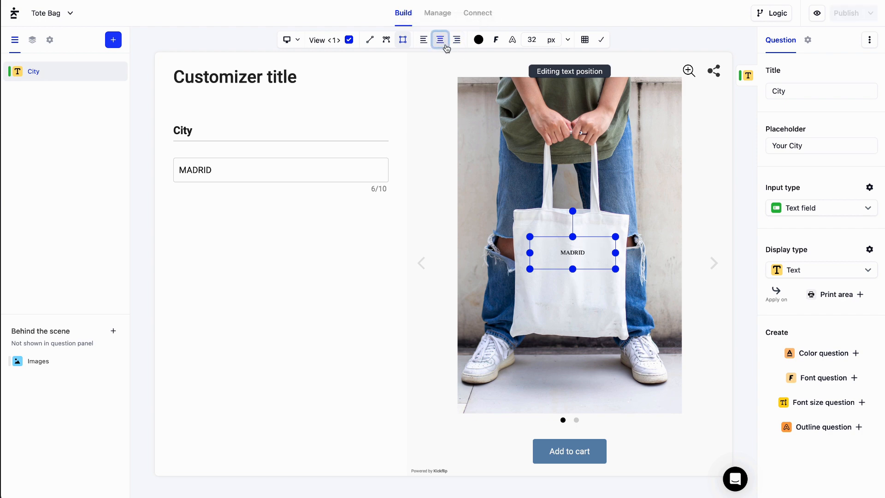
click(478, 40)
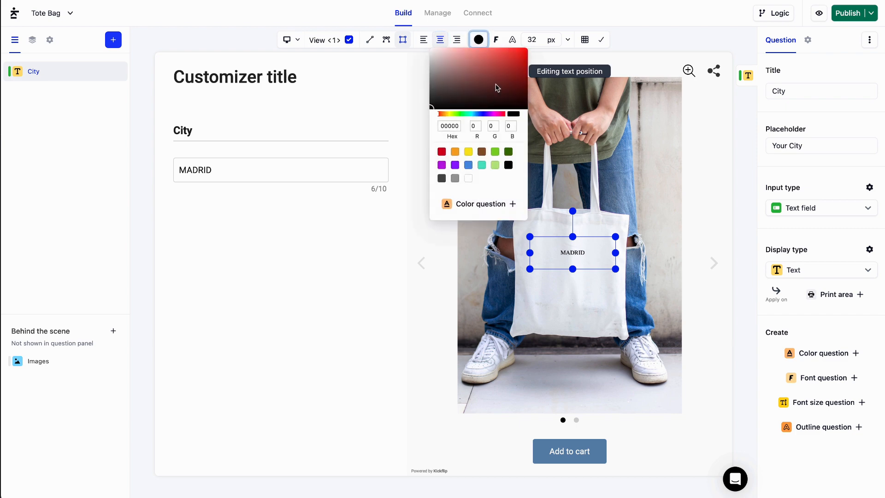
click(445, 56)
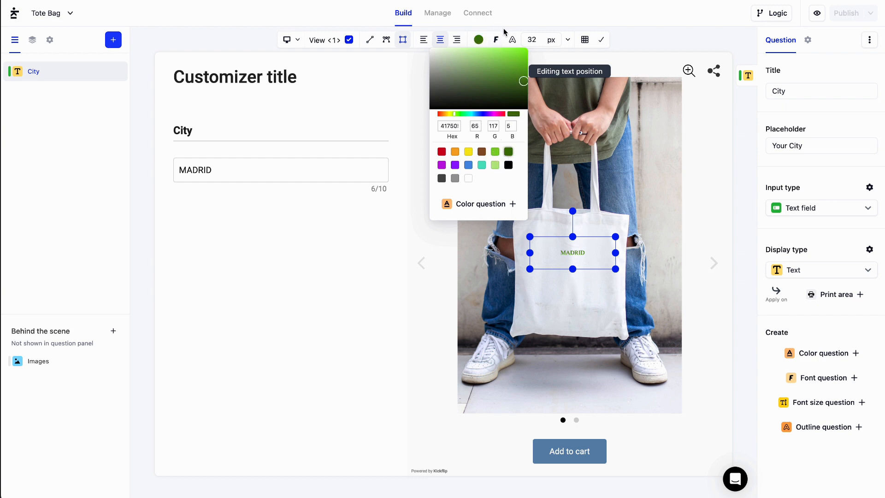
mouse_move(478, 204)
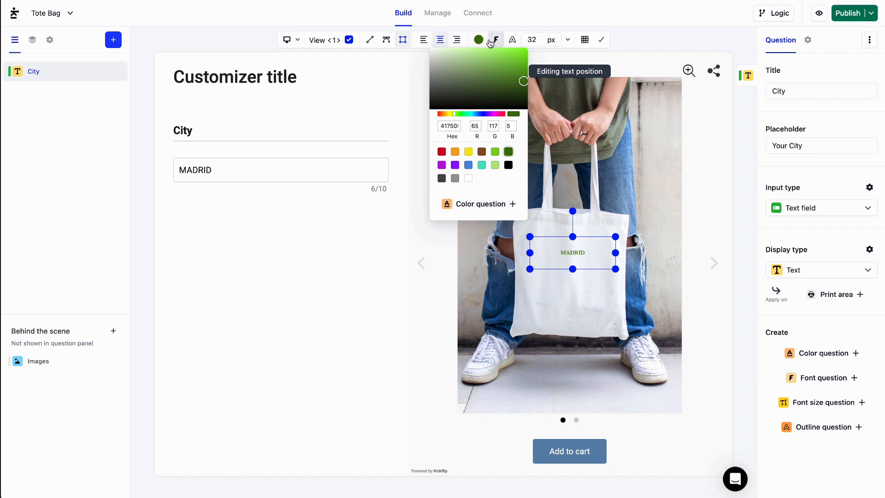
Upload Righteous-Regular.ttf as the city text font.
click(495, 39)
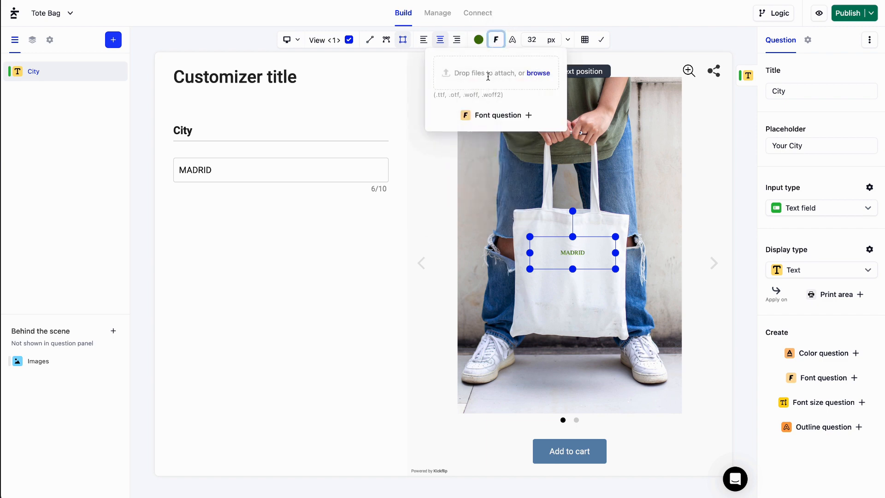
click(537, 73)
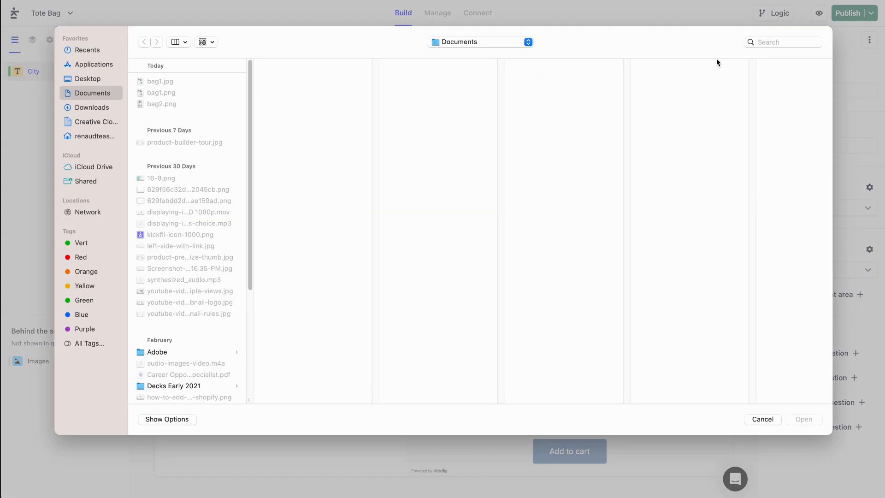
text(.ttf)
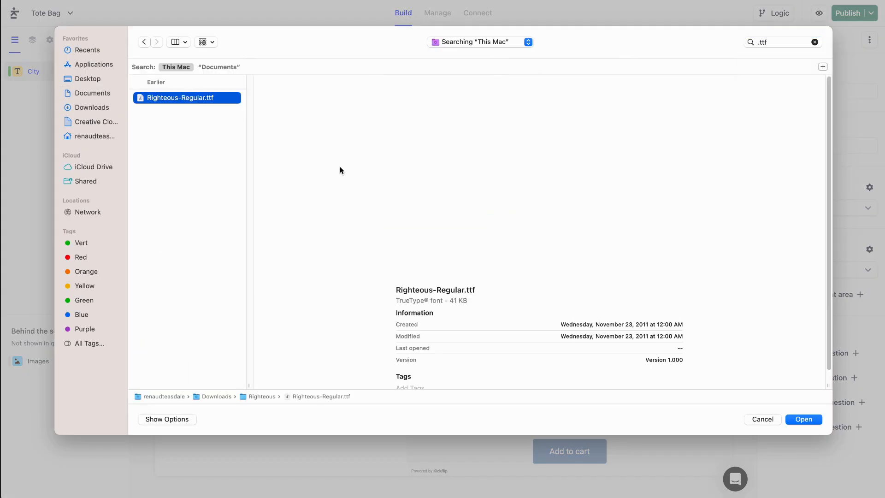
click(802, 419)
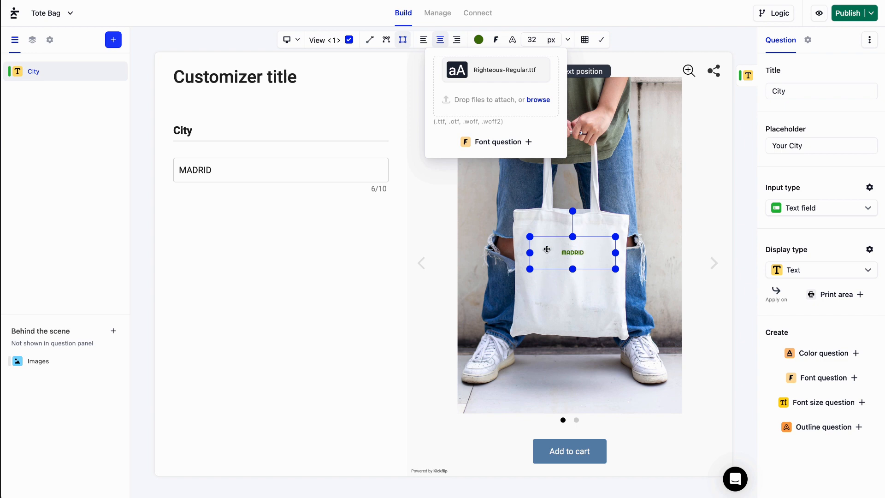
mouse_move(556, 223)
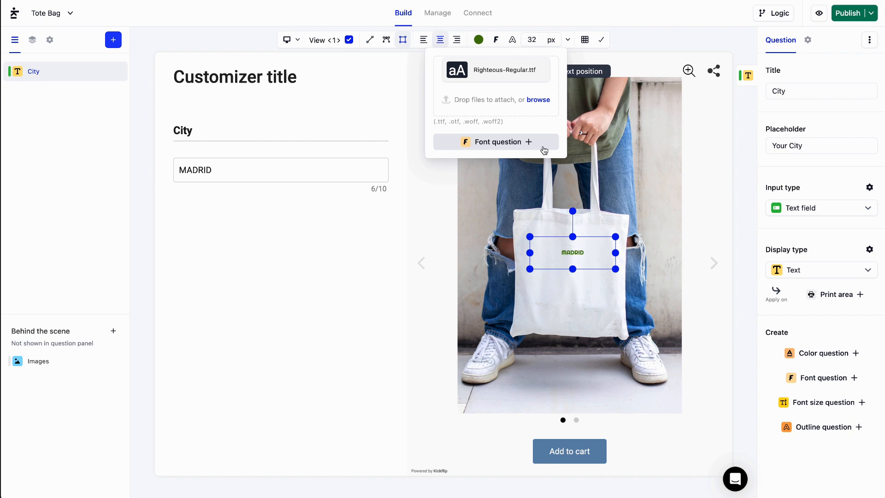
mouse_move(513, 39)
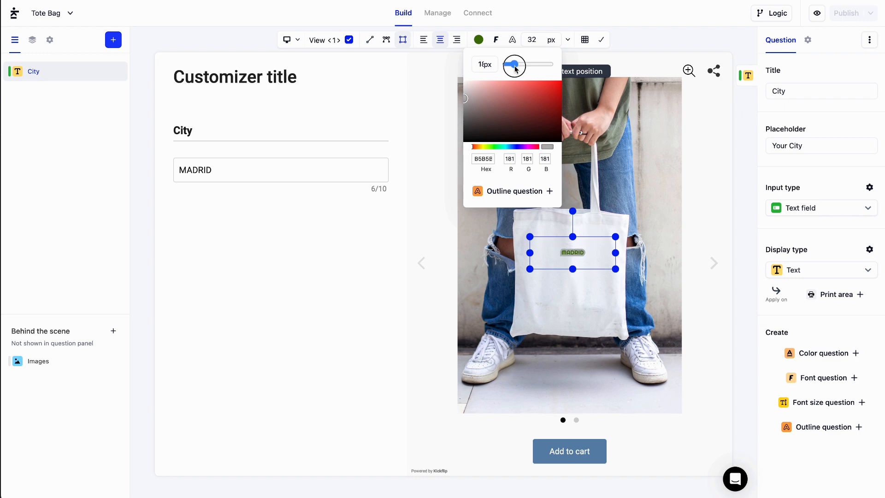
Give MADRID a thin outline and set its font size to 75 px.
drag(514, 65, 512, 65)
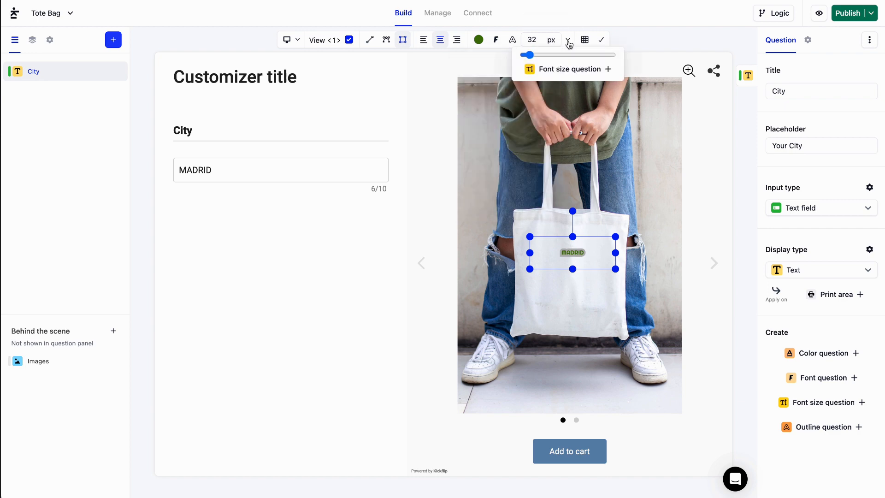
drag(528, 55, 539, 55)
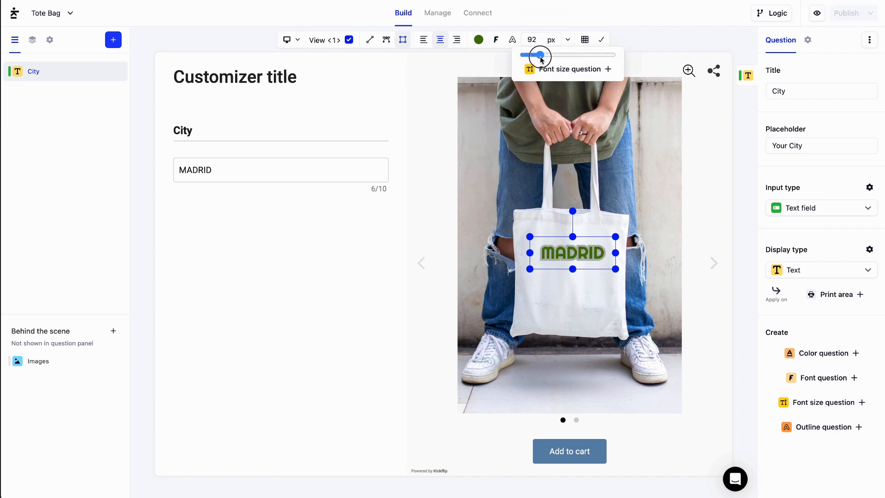
drag(541, 55, 527, 55)
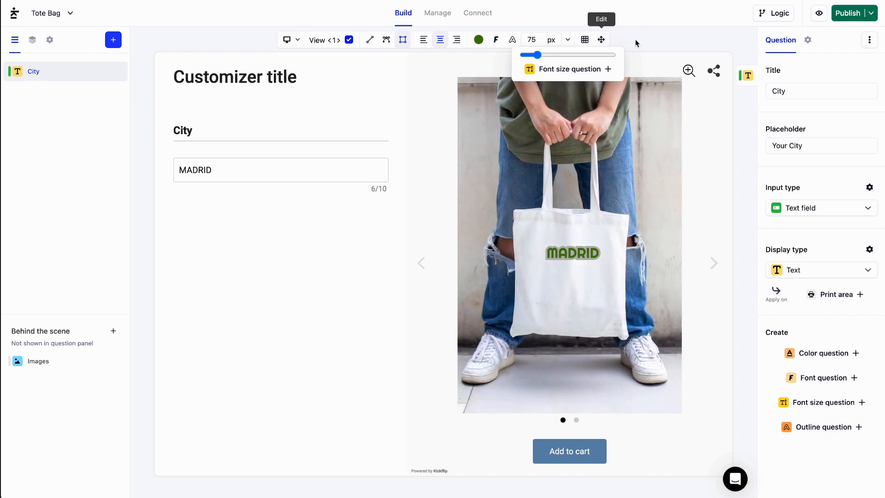
click(600, 39)
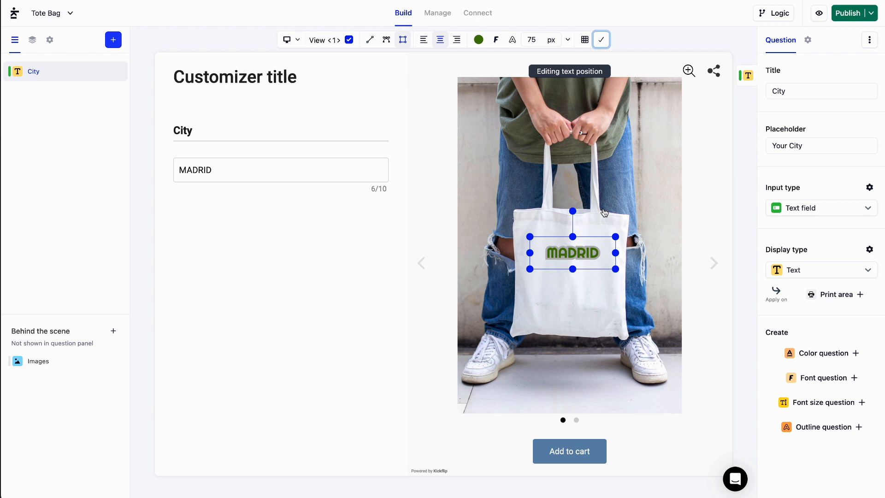
mouse_move(596, 214)
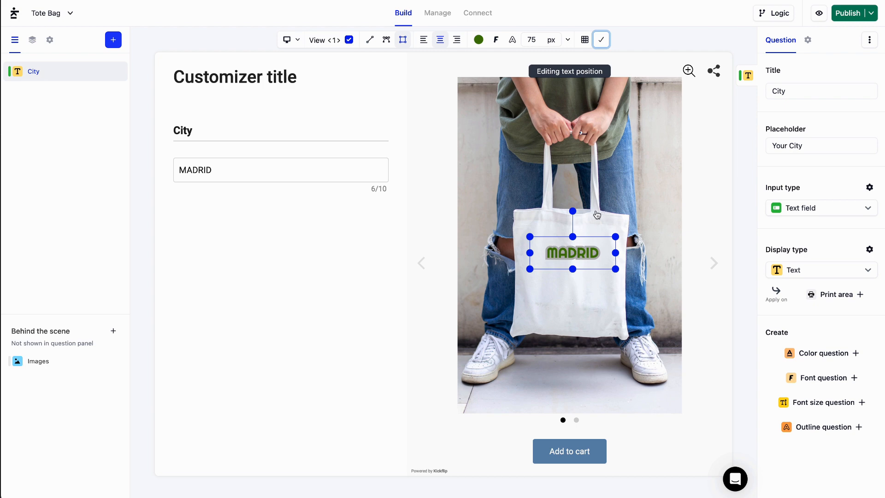
mouse_move(821, 401)
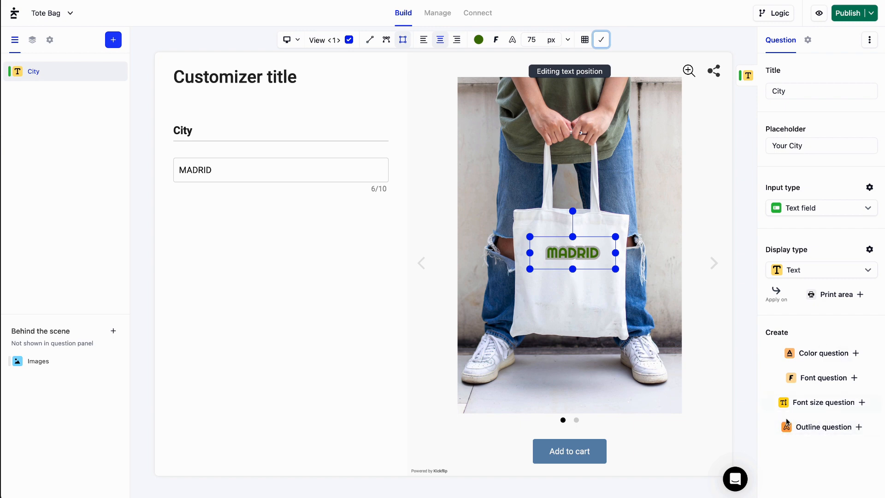
mouse_move(815, 331)
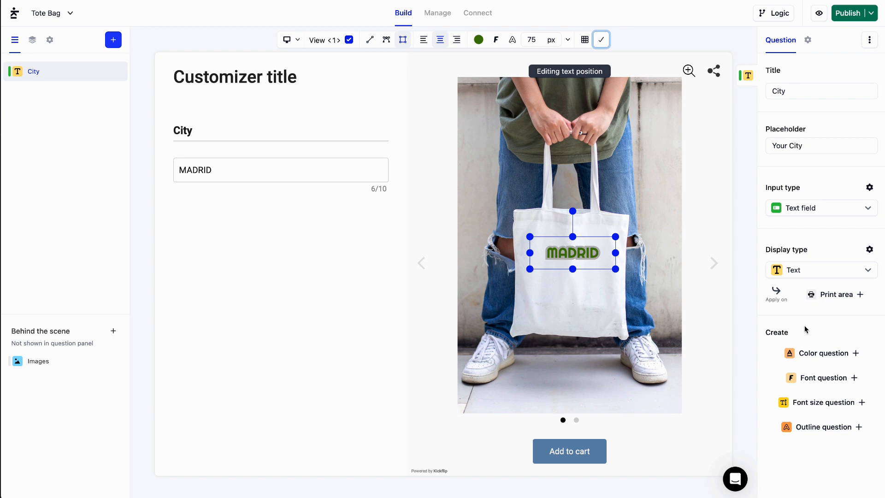
mouse_move(782, 316)
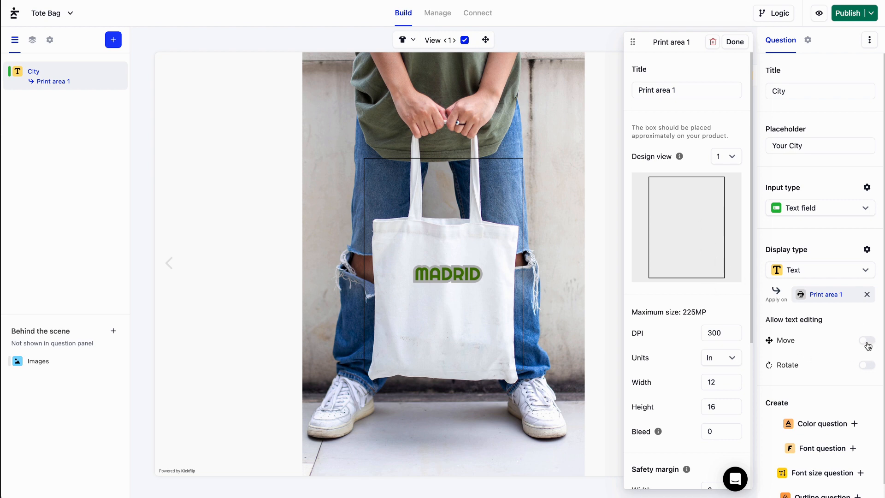
Allow moving the text and make Print area 1 10 by 10 over the bag front.
click(867, 339)
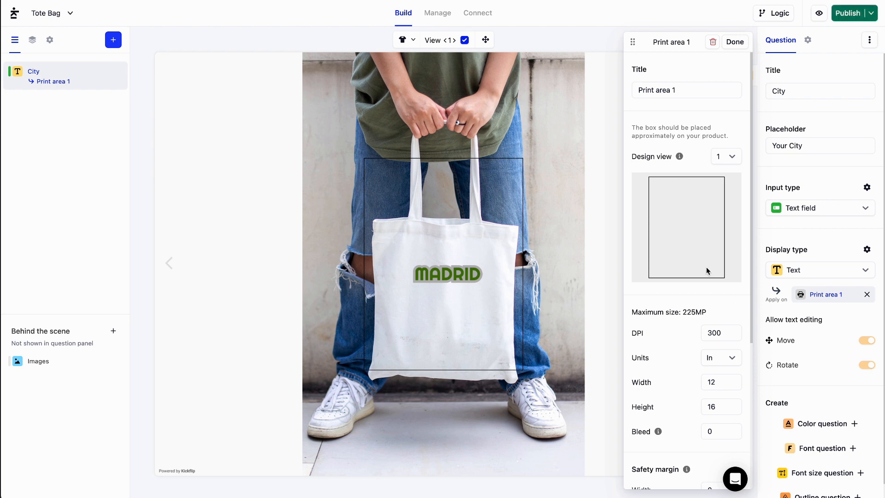
click(721, 382)
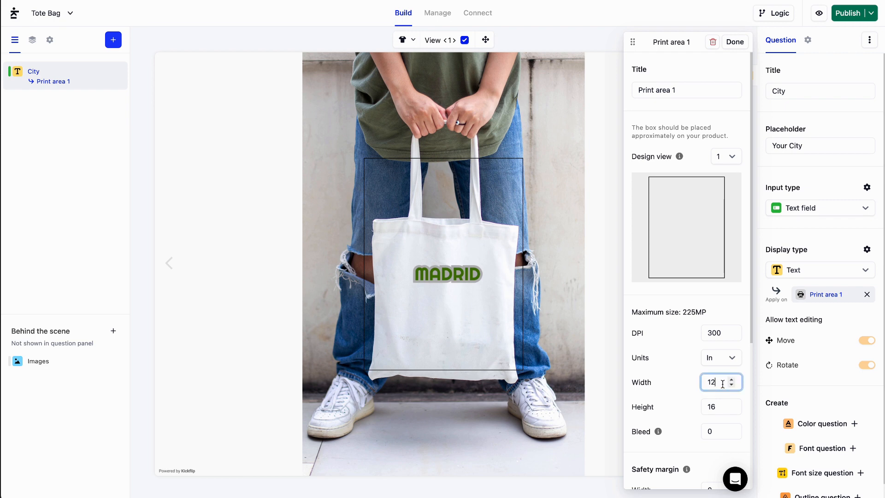
text(10)
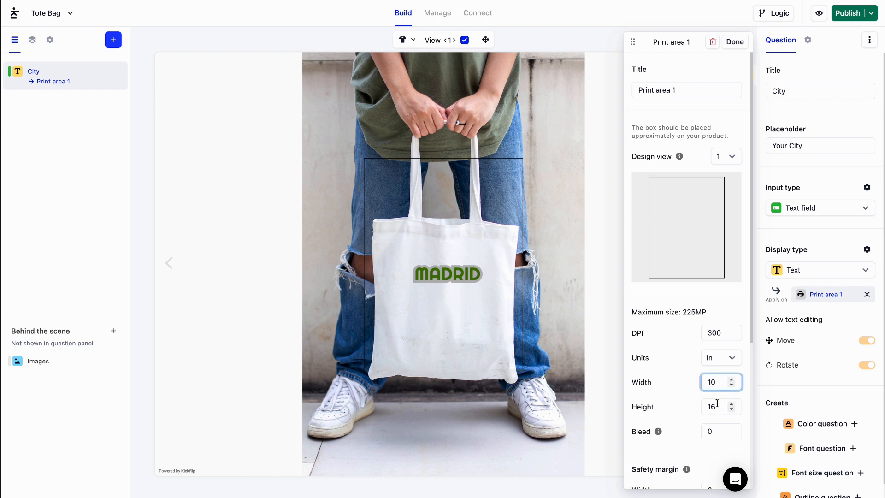
text(10)
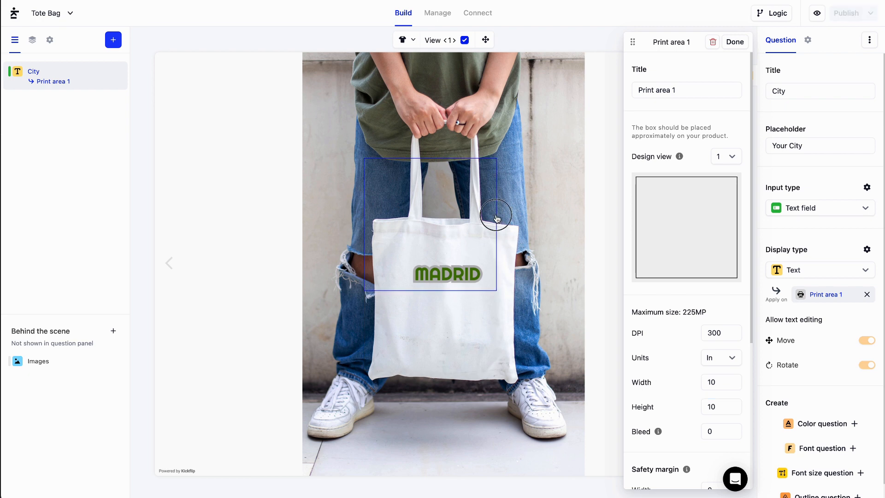
drag(497, 219, 518, 378)
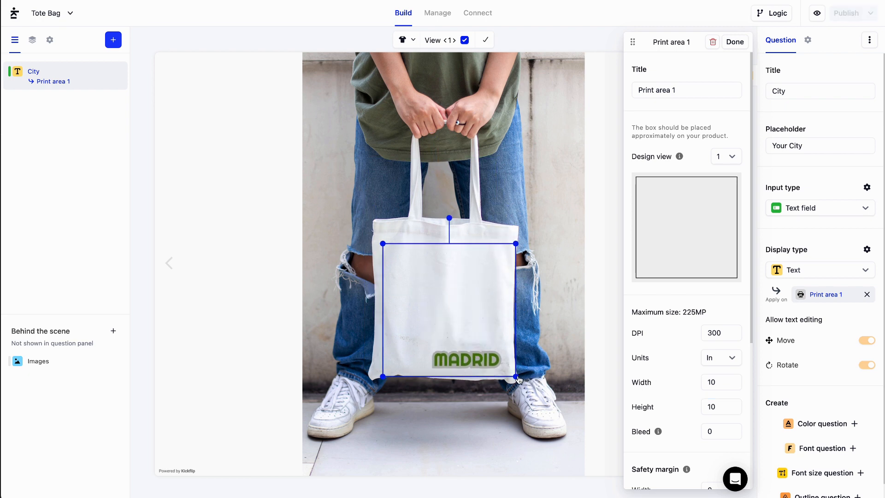
drag(514, 377, 514, 355)
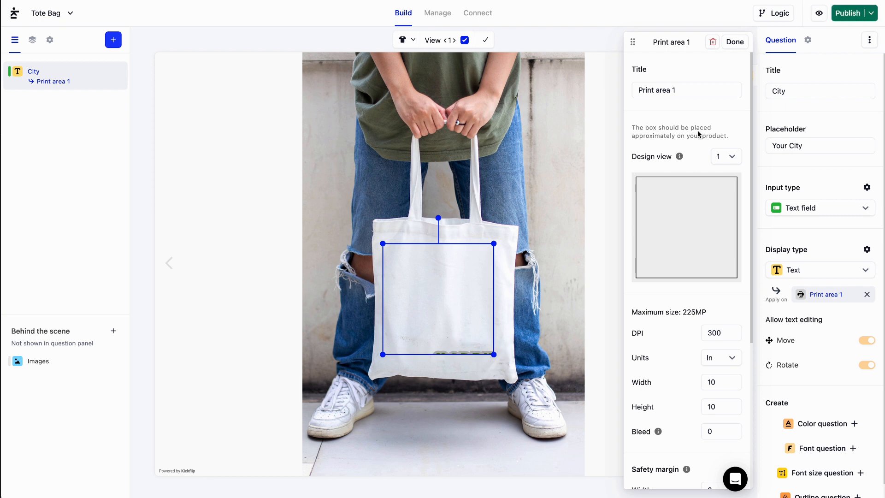
mouse_move(619, 161)
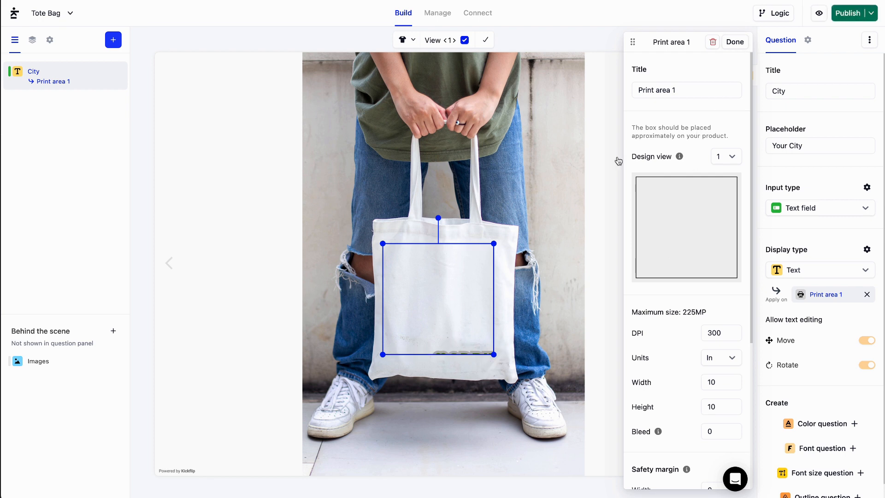
click(734, 41)
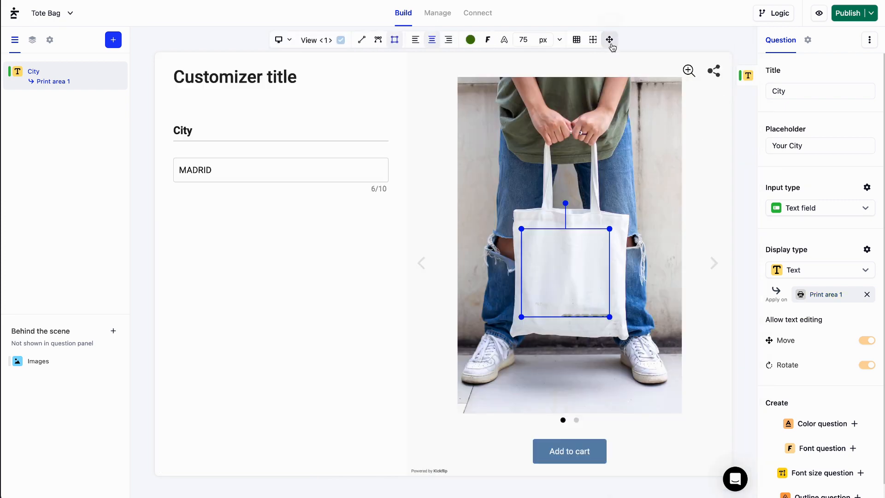
Drag the MADRID text's initial position into the centre of the tote bag's print area.
click(609, 39)
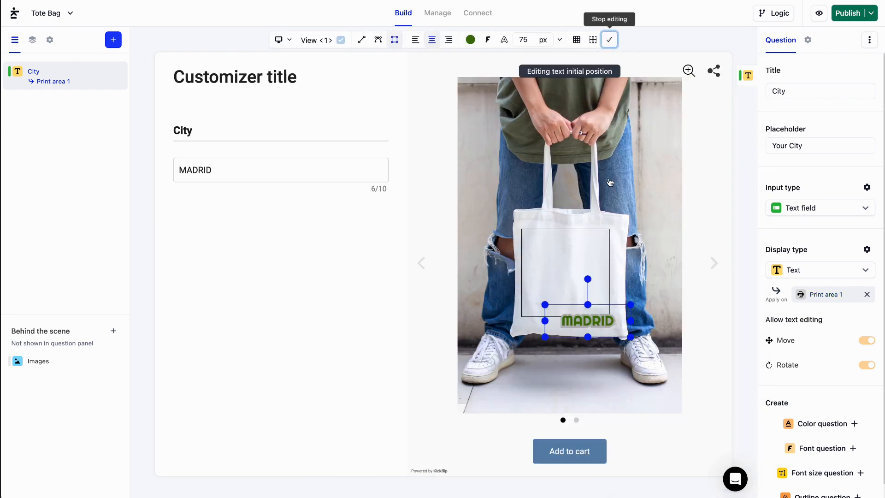
drag(588, 322, 574, 278)
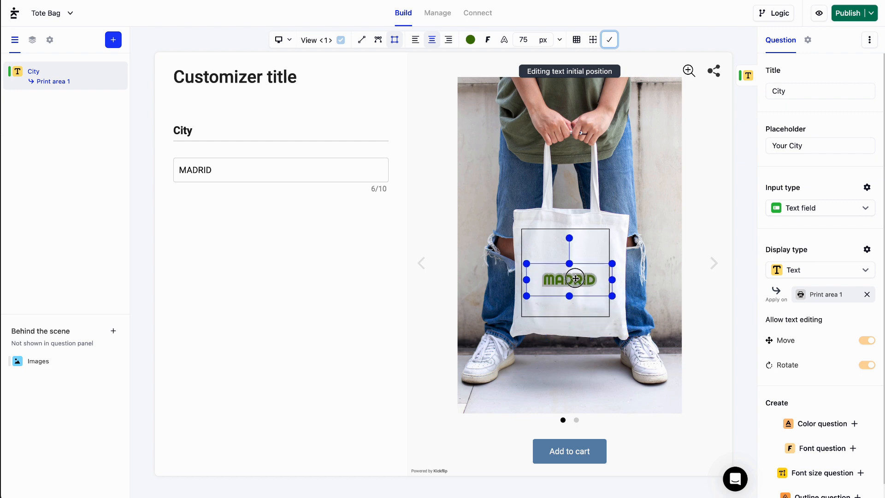
drag(575, 279, 571, 269)
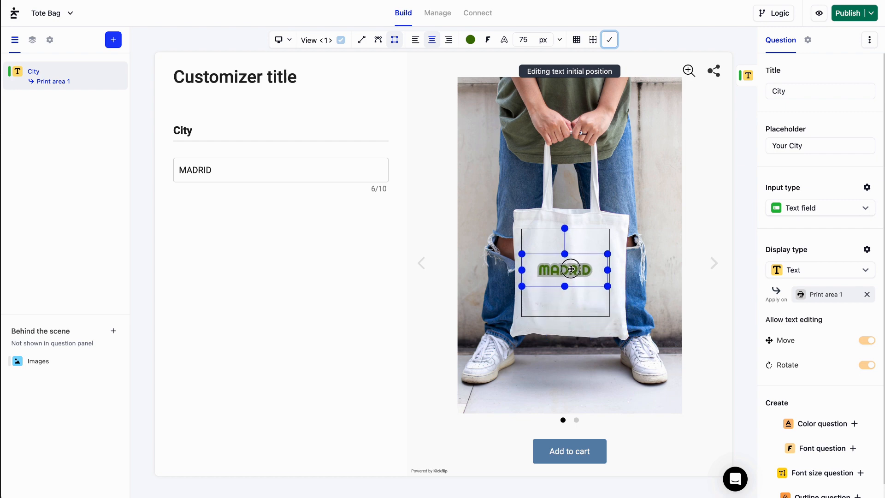
click(609, 39)
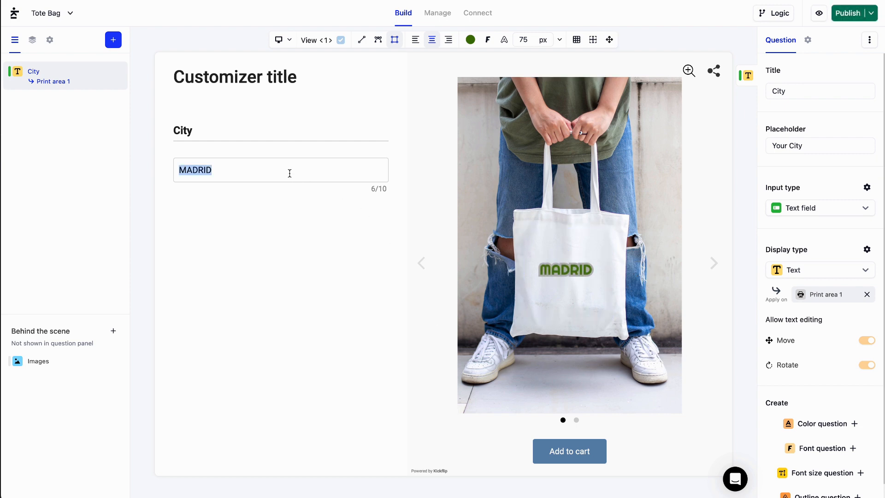
Replace MADRID with LOS ANGELES, trimmed with Backspace to LOS ANGE.
text(LOS ANGELE)
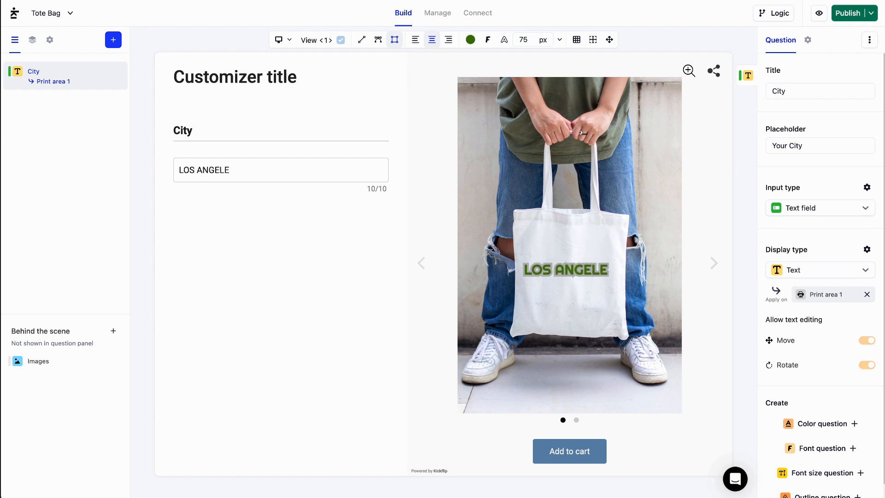
key(Backspace)
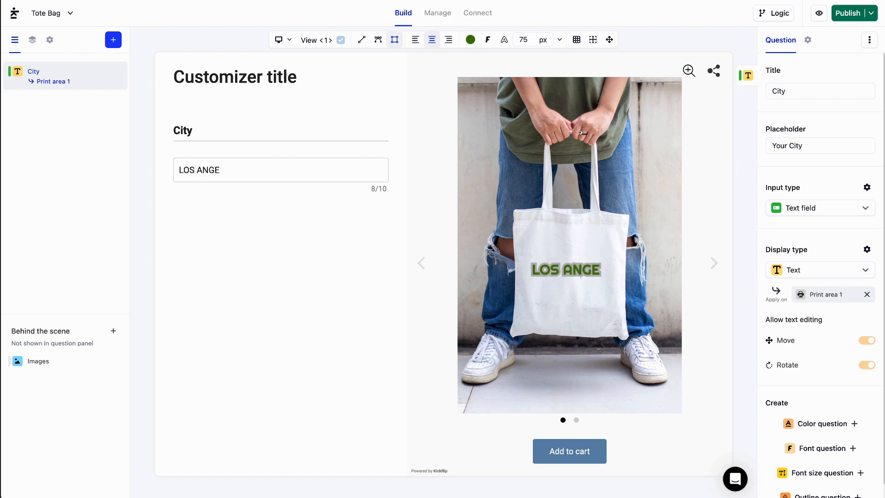